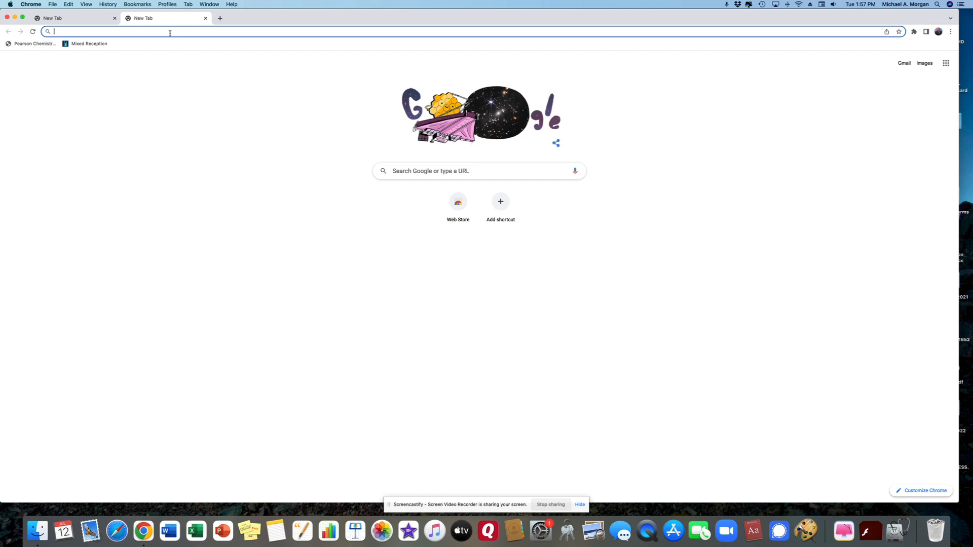
mouse_move(230, 94)
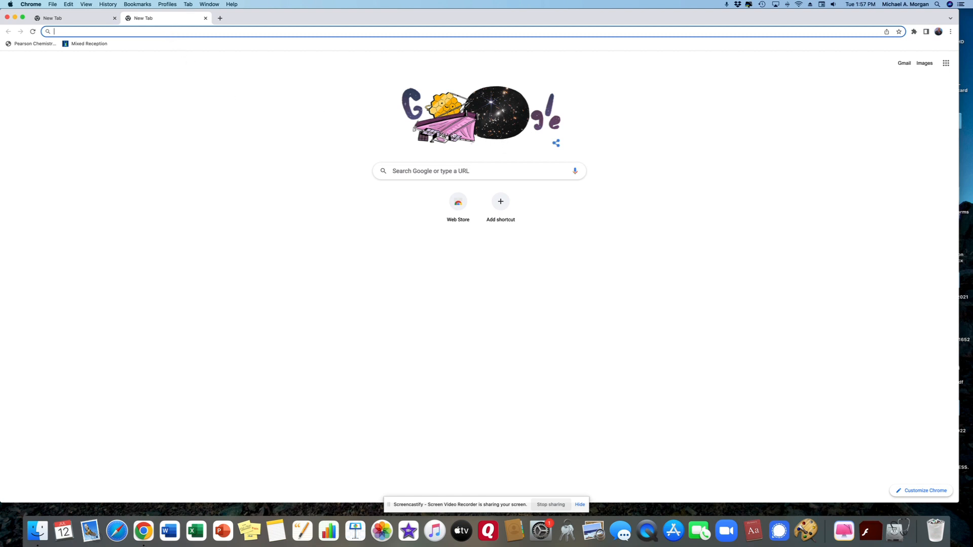
mouse_move(946, 63)
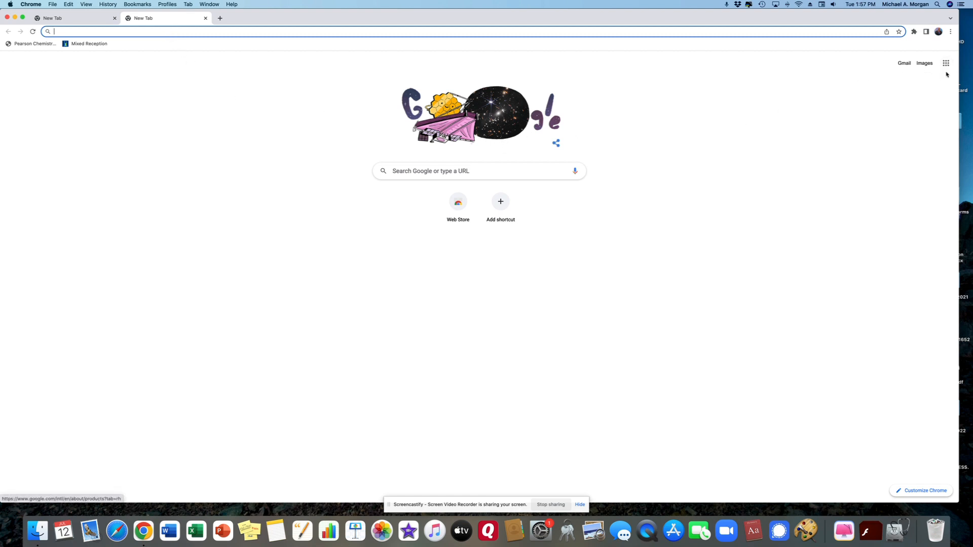
Step: Launch Google Sheets from the Google apps grid in Chrome
click(945, 63)
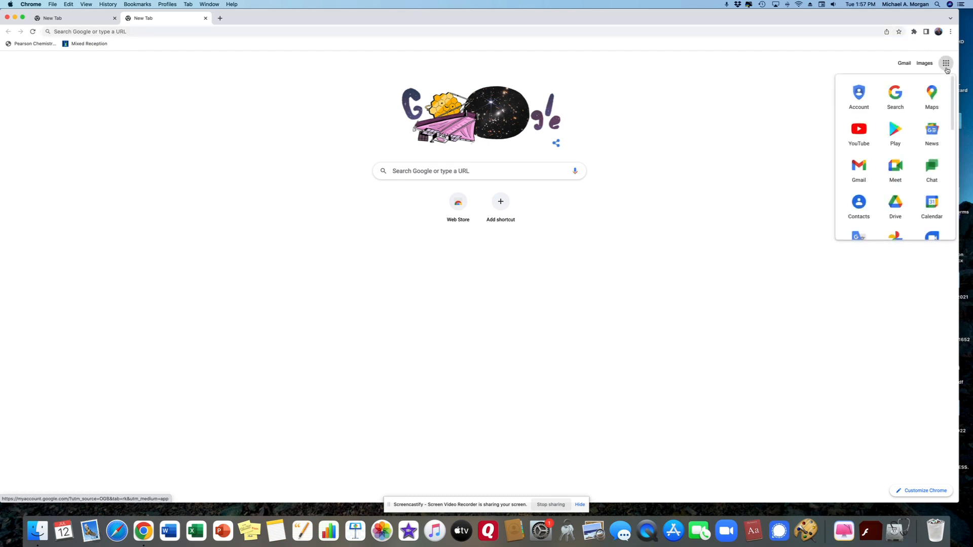
scroll(down, 3)
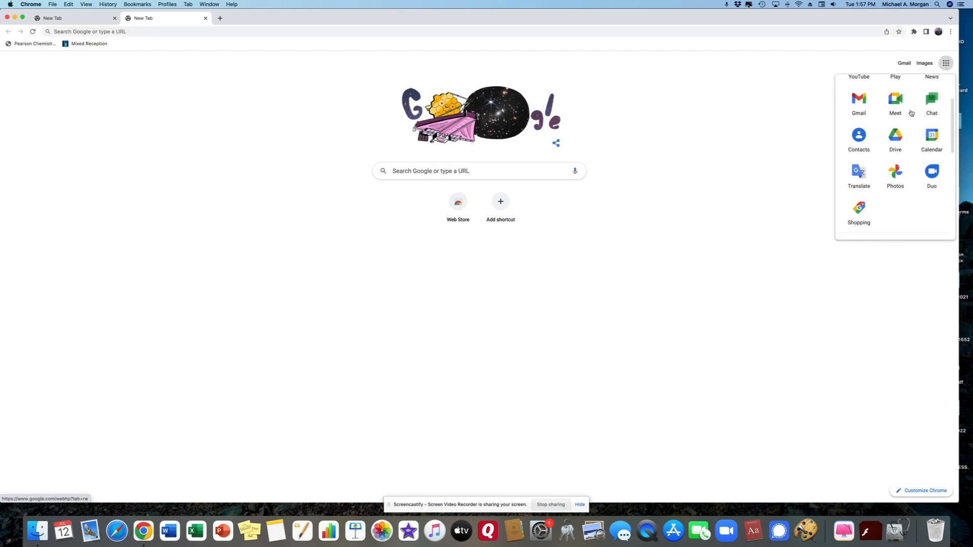
scroll(down, 3)
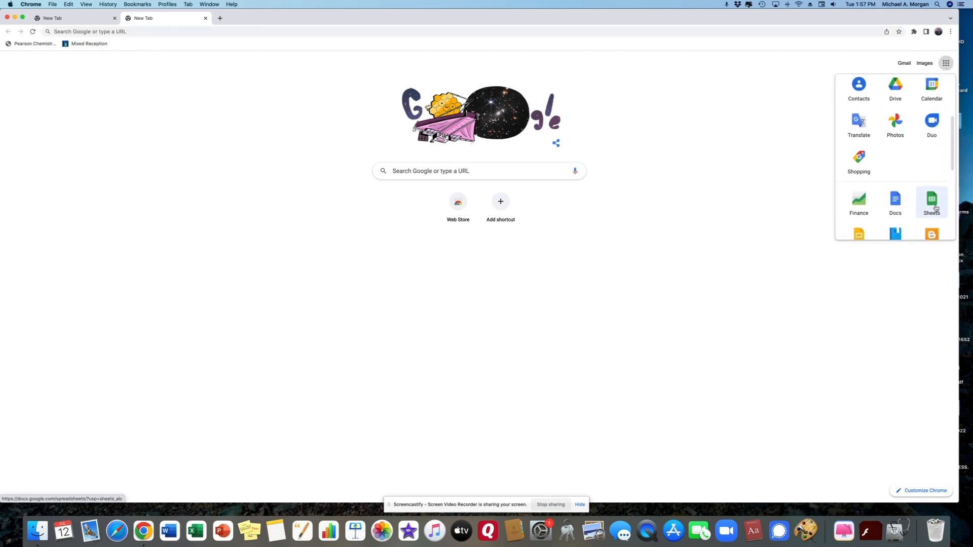
click(931, 201)
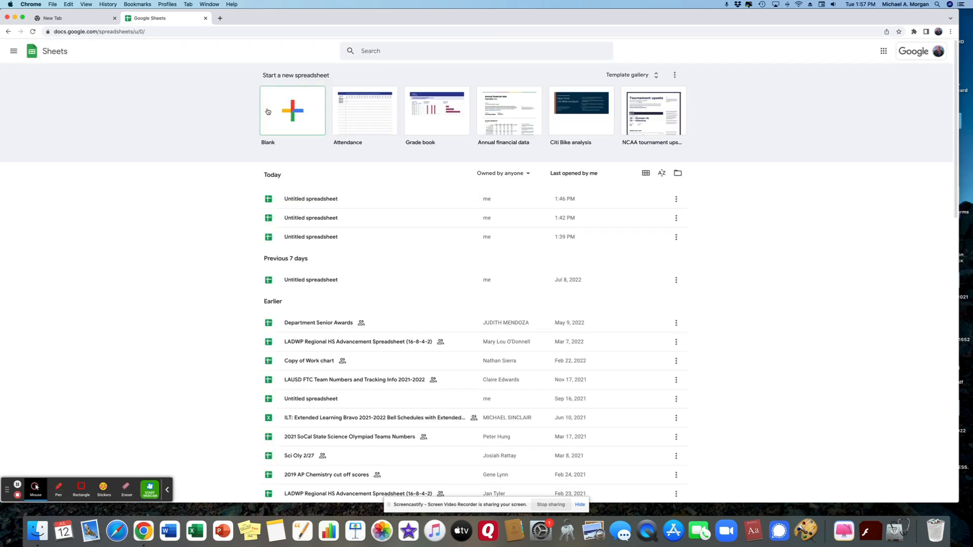
Step: Create a blank spreadsheet and enter 1–10 in column A and 2–20 in column B
click(292, 110)
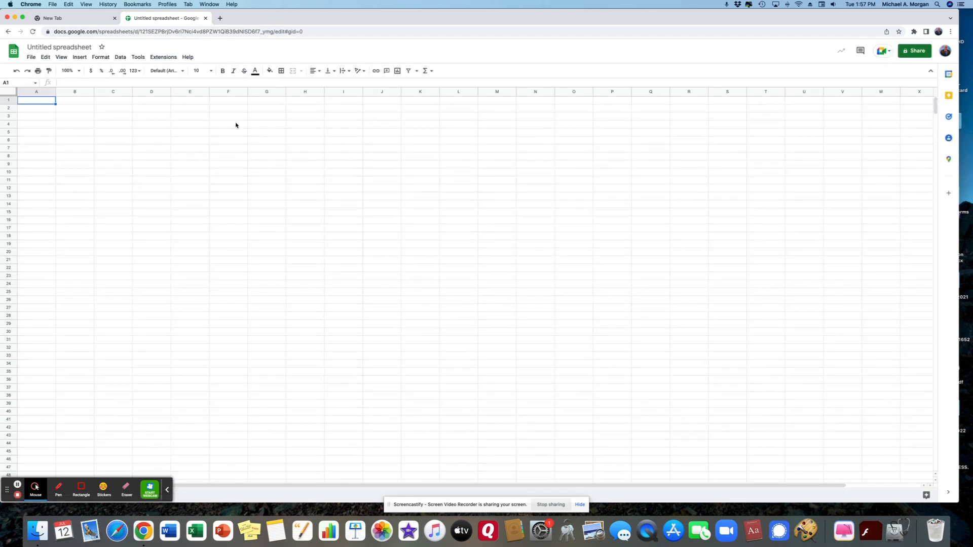
text(2)
click(36, 171)
text(1)
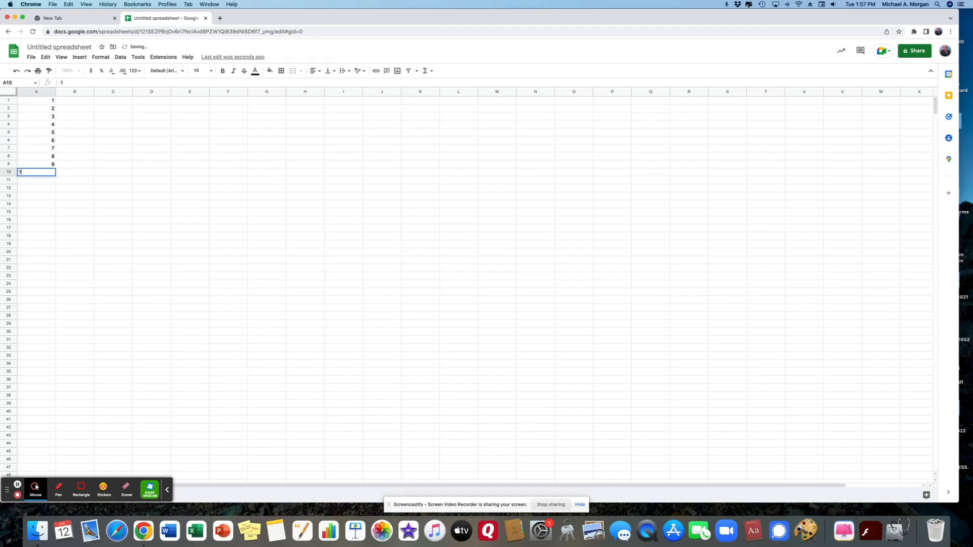
text(0)
key(Return)
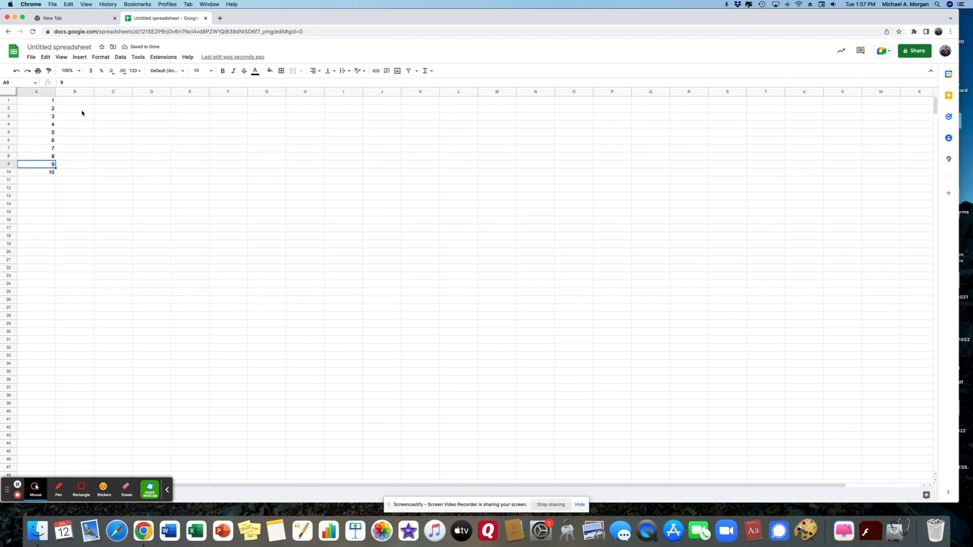
click(74, 100)
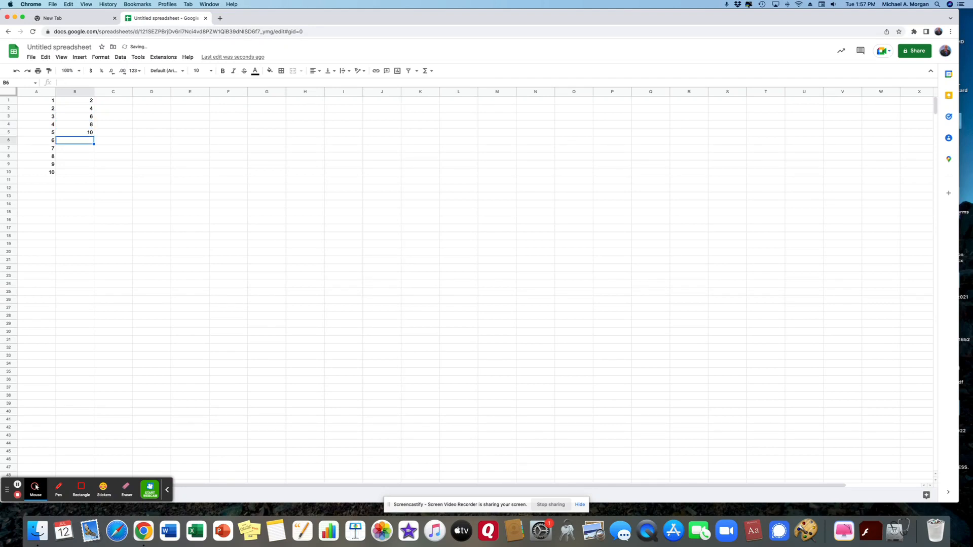
text(16)
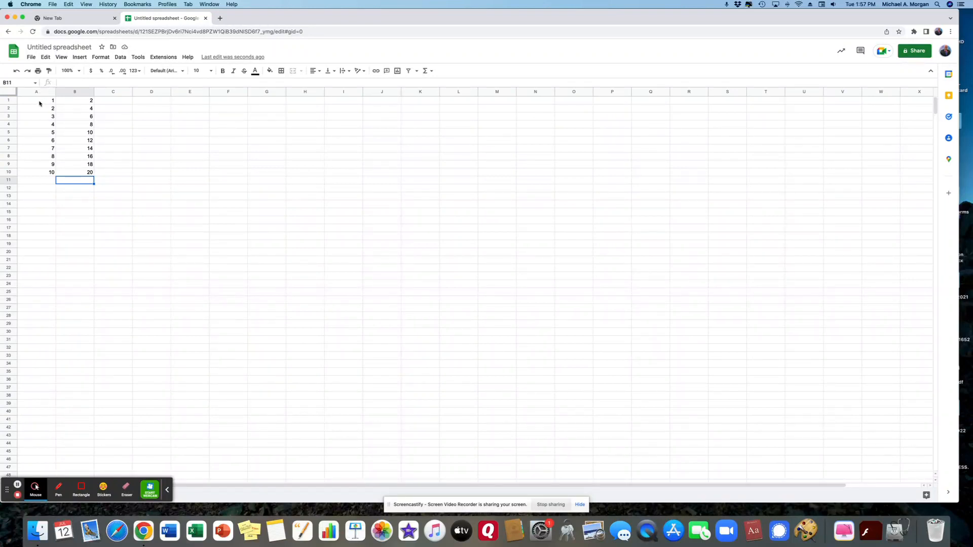
Step: Select the A1:B10 data and insert a chart from the Insert menu
drag(52, 100, 89, 164)
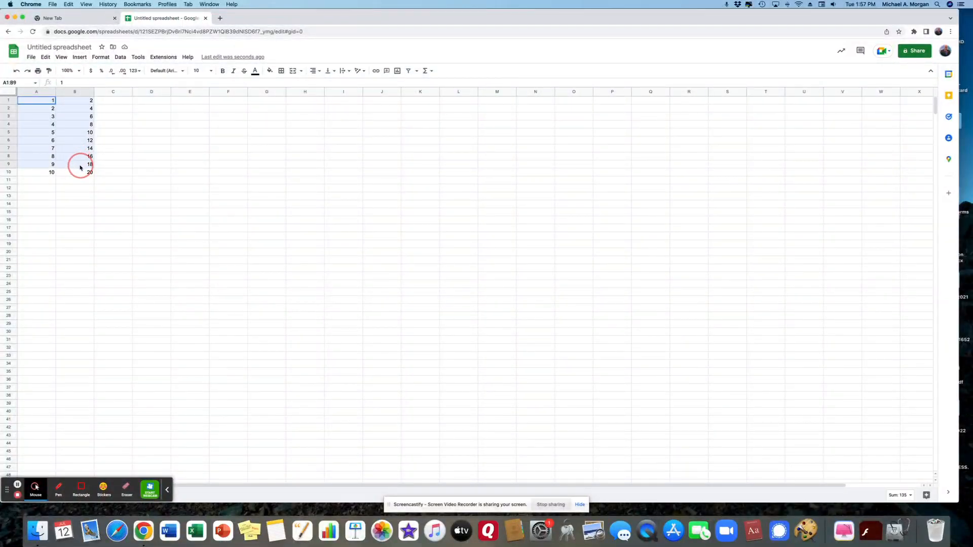
click(81, 173)
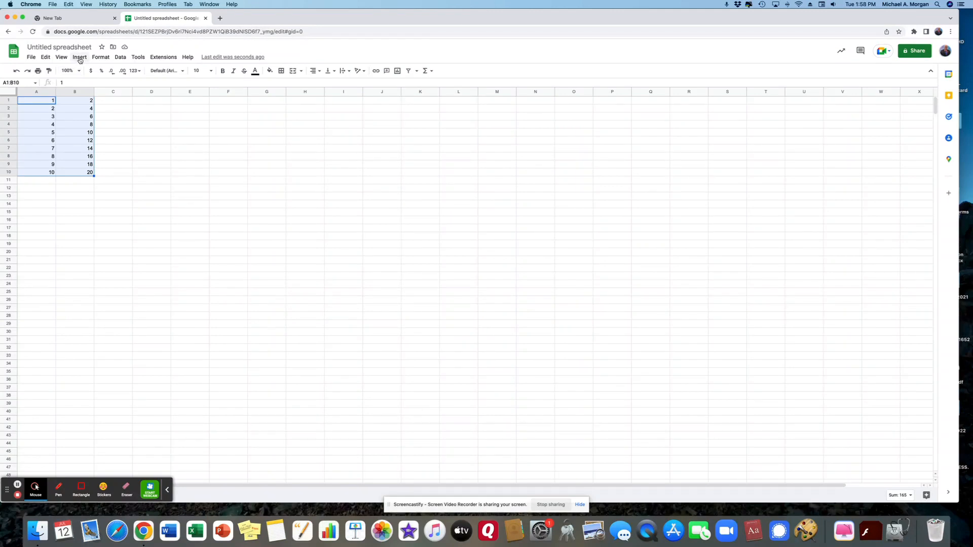
click(79, 57)
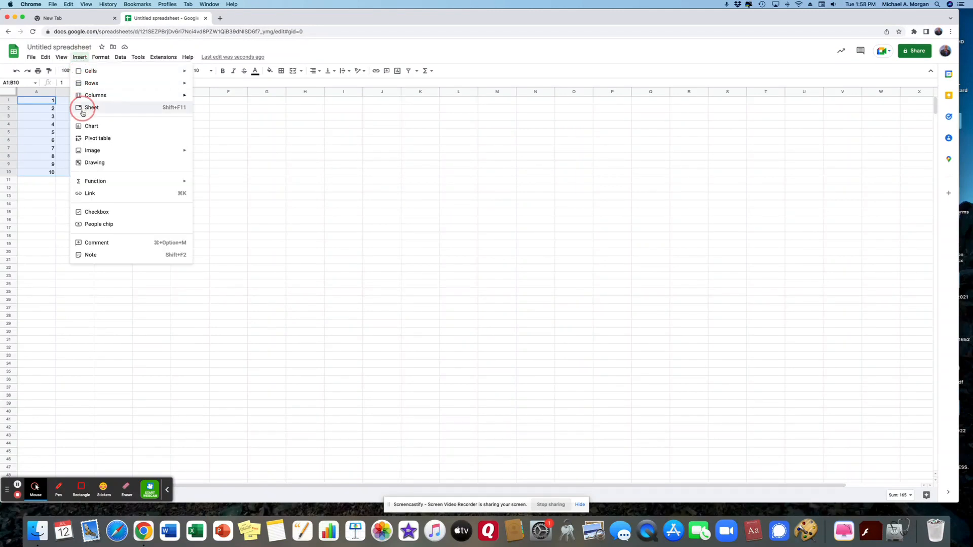
mouse_move(91, 125)
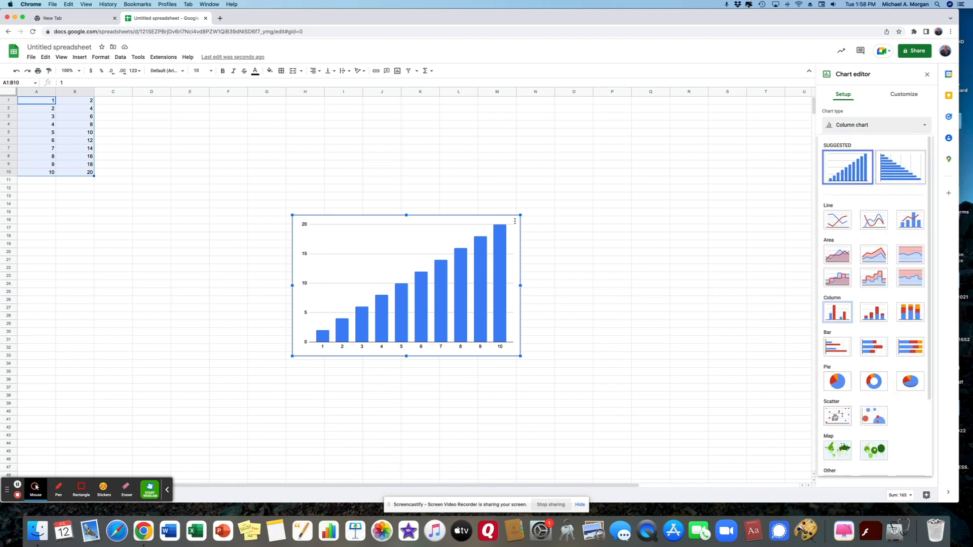
mouse_move(837, 416)
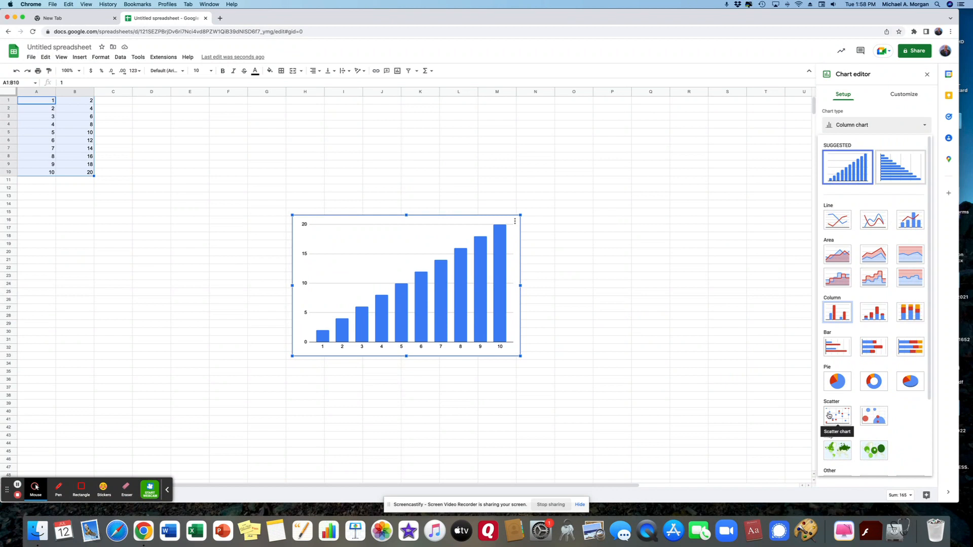
Step: Change the chart type to Scatter and move it to its own sheet
click(837, 416)
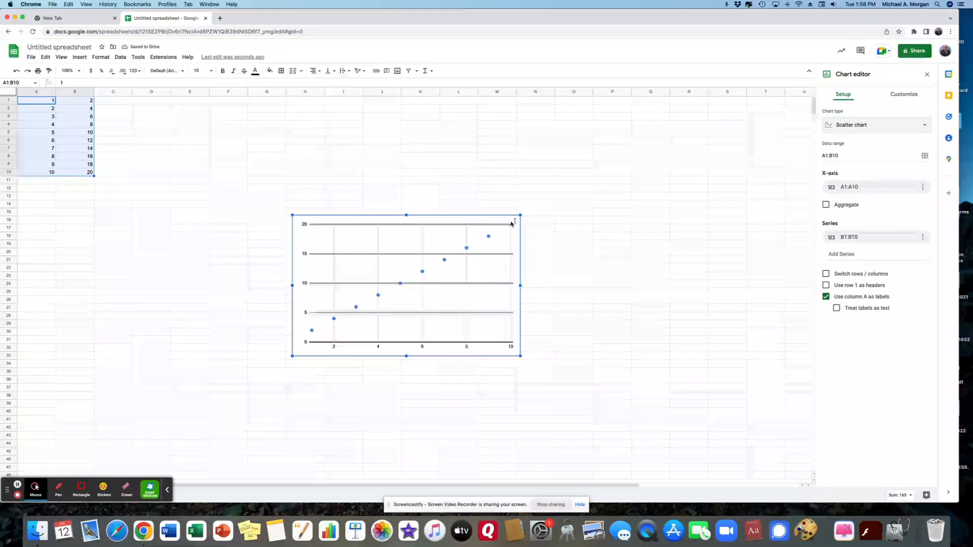
click(515, 222)
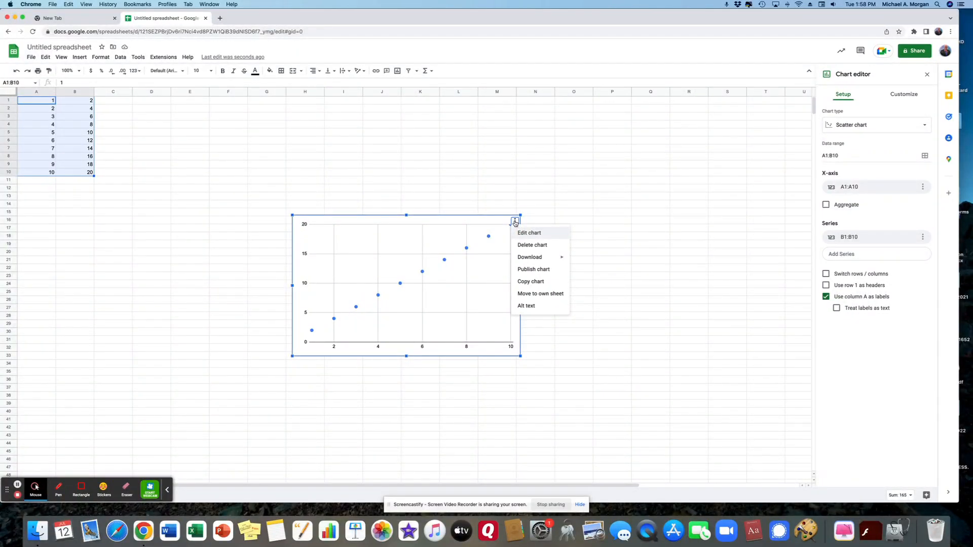
mouse_move(538, 284)
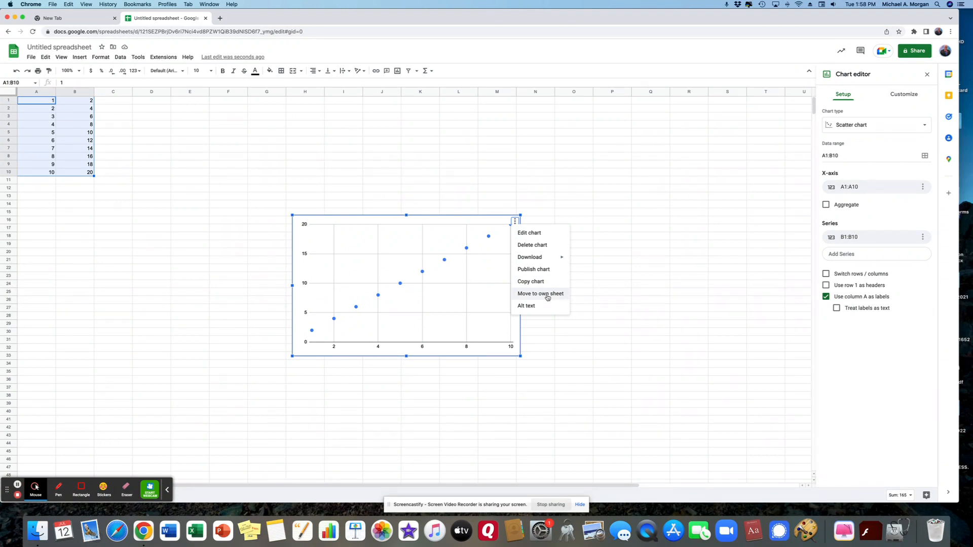
click(540, 294)
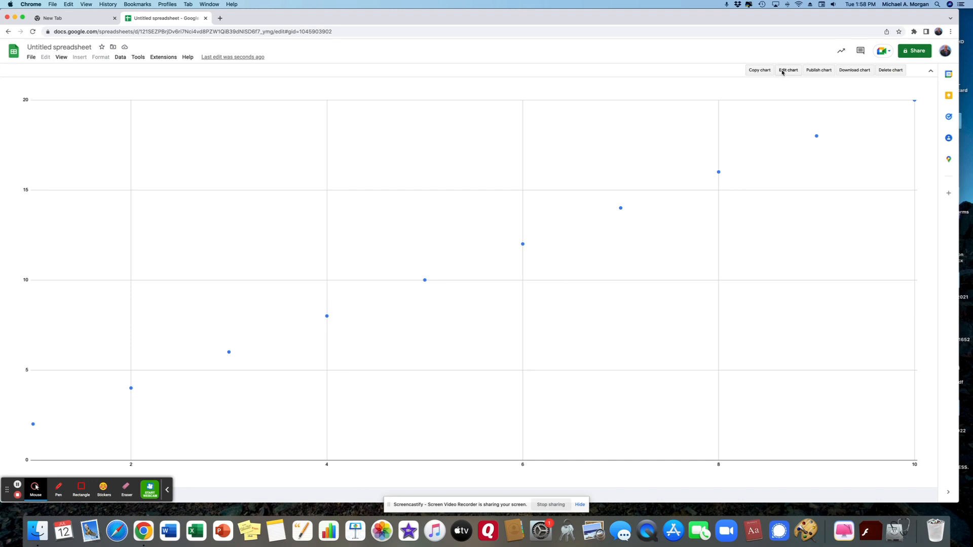
Step: Set the chart title to "Mass vs Volume" in the Customize chart and axis titles settings
click(788, 70)
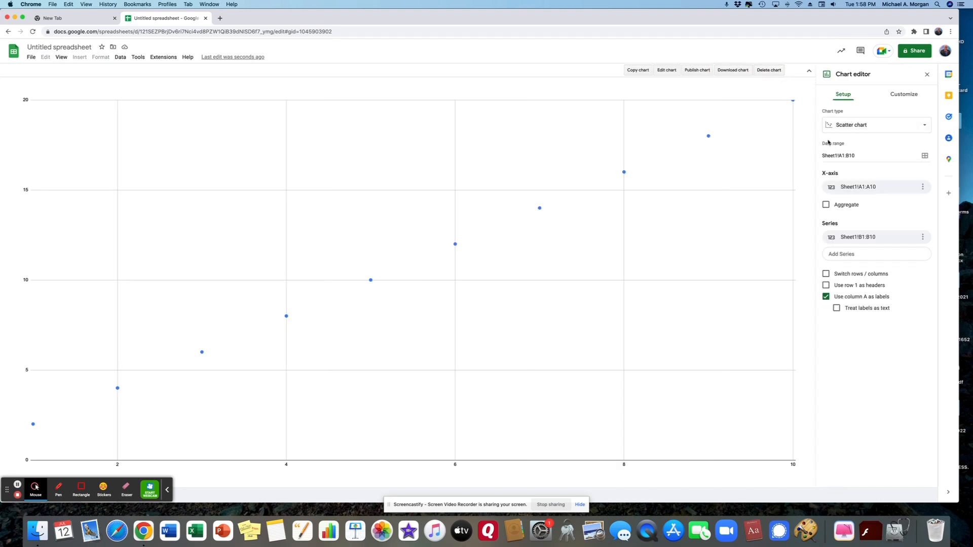
click(903, 93)
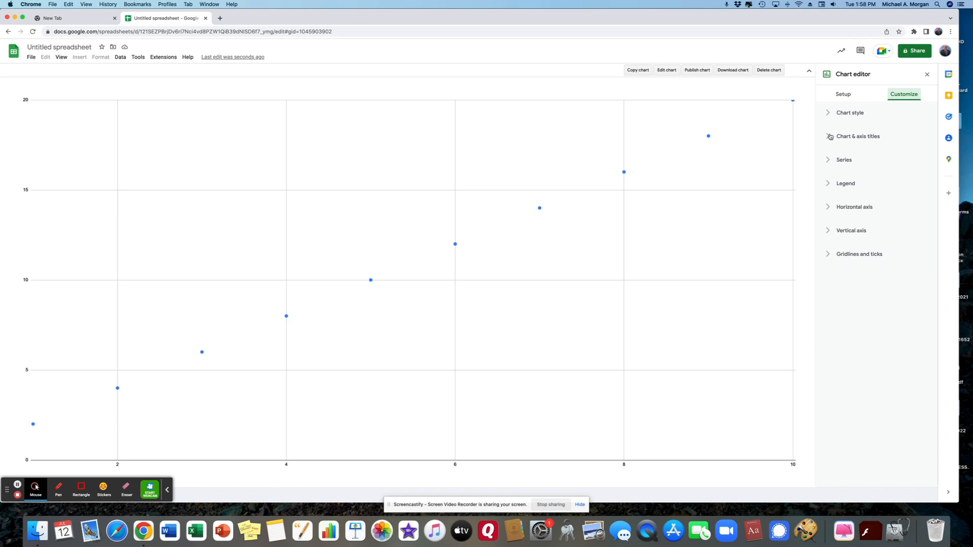
click(858, 135)
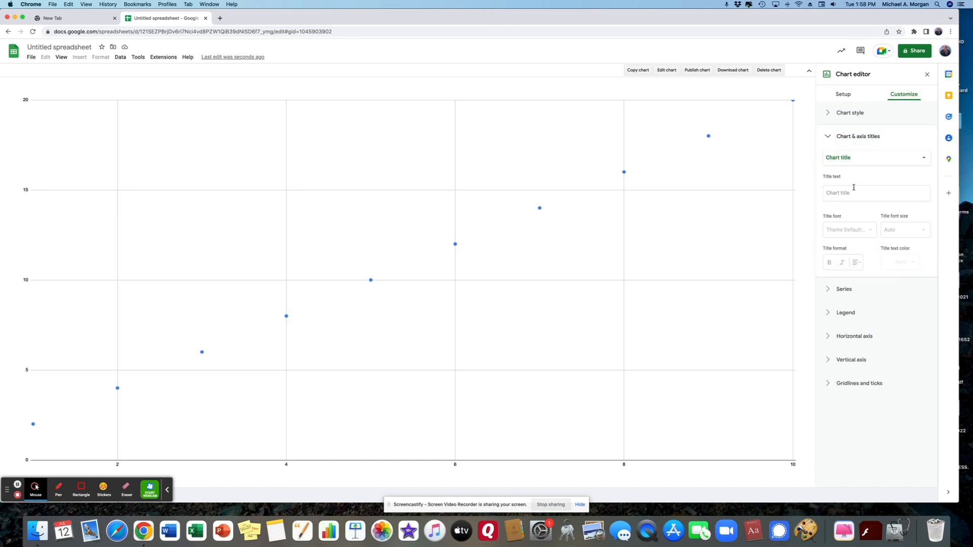
click(876, 192)
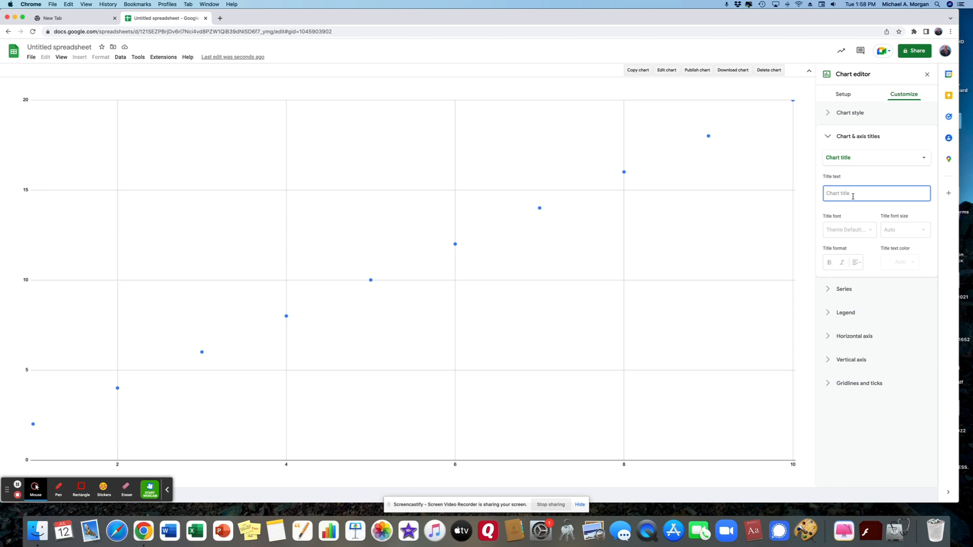
text(Mass)
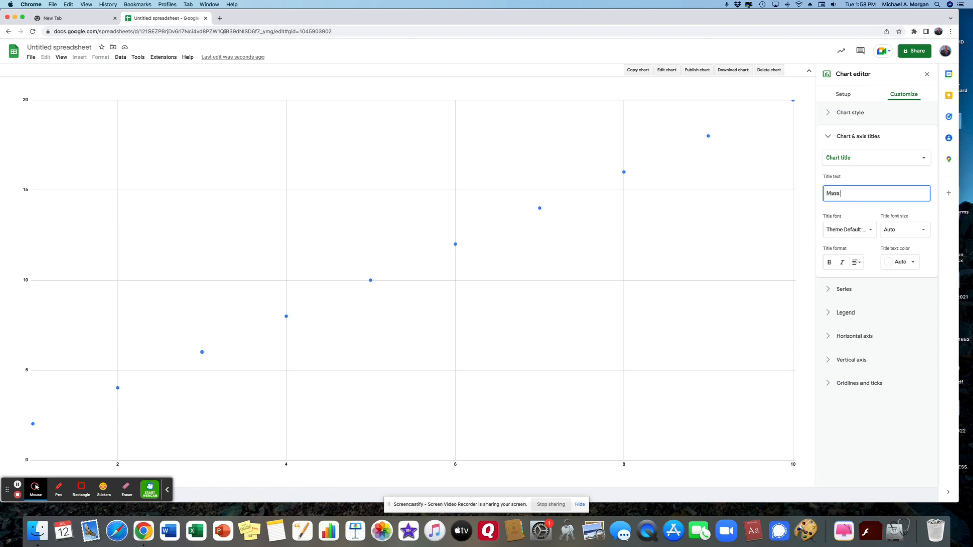
text(vs Vol)
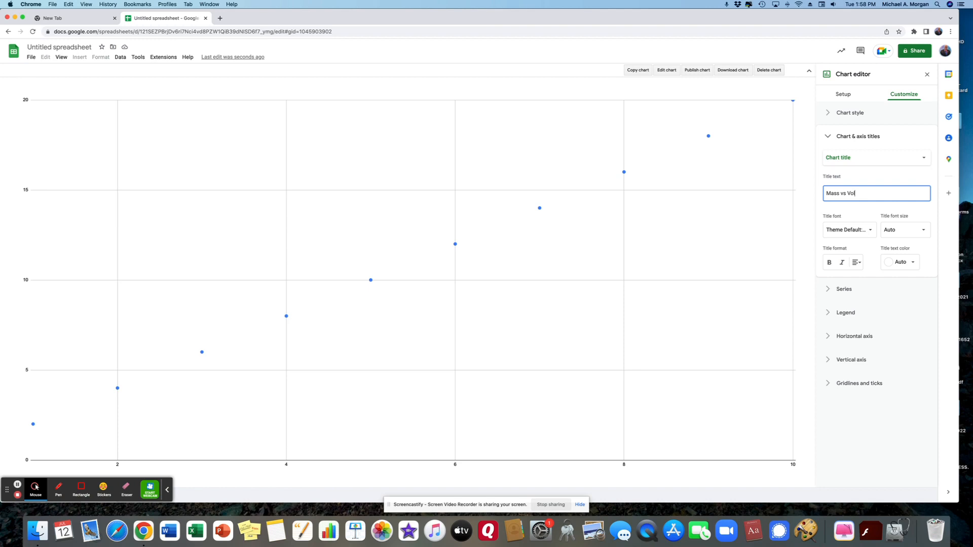
text(ume)
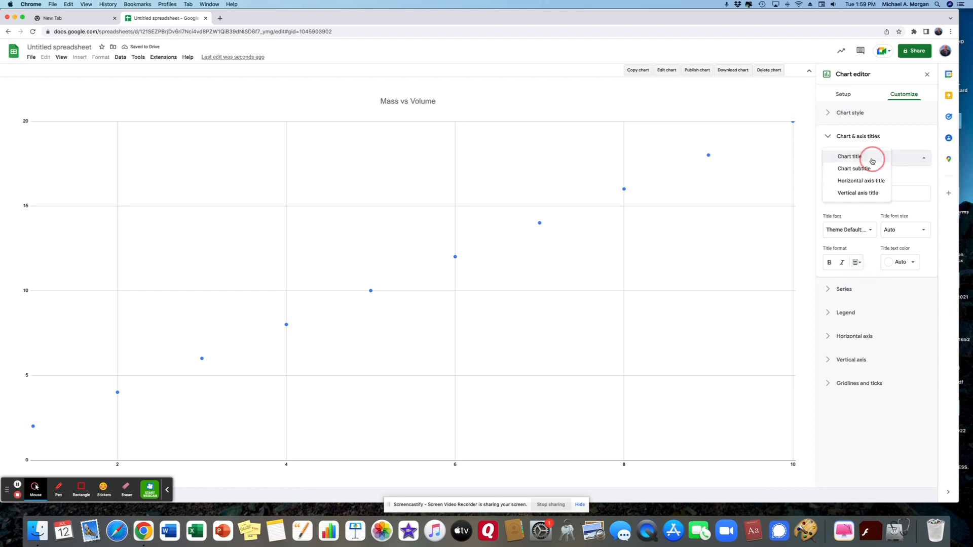
Step: Set the chart subtitle to "Michael Morgan Period 1"
click(854, 168)
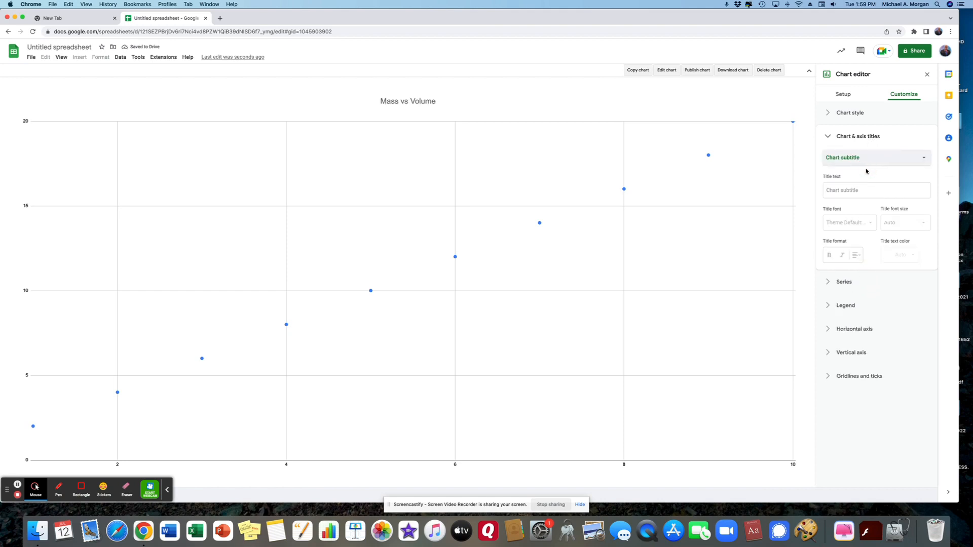
click(875, 189)
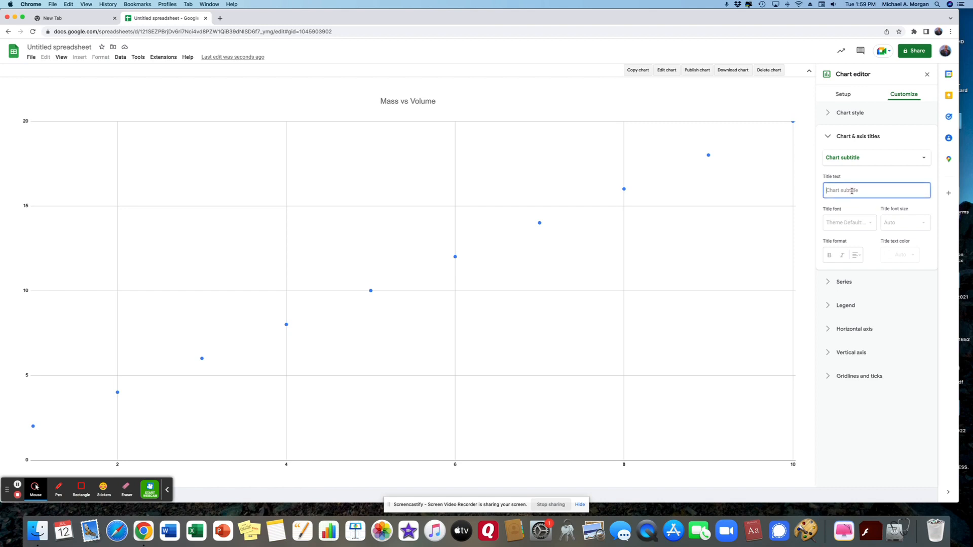
text(Michael)
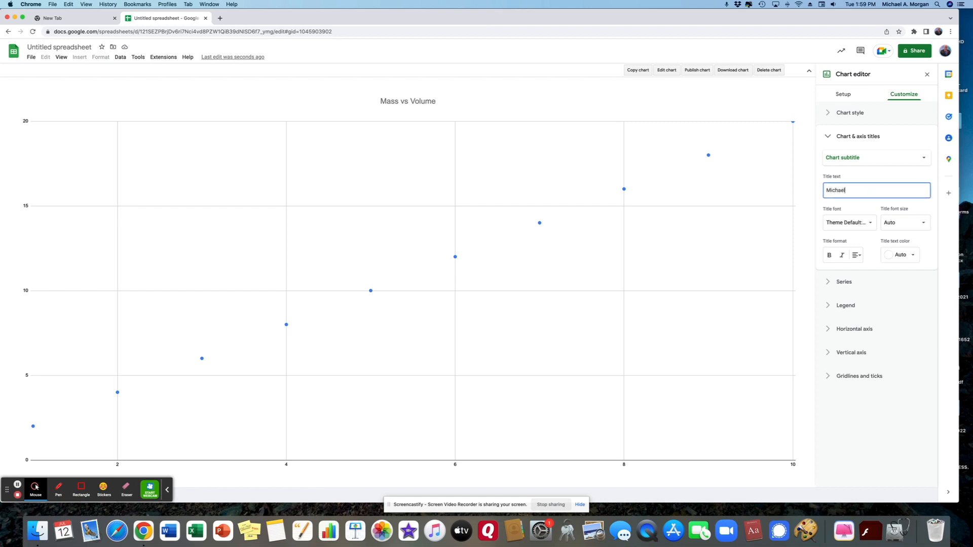
text(Morgan)
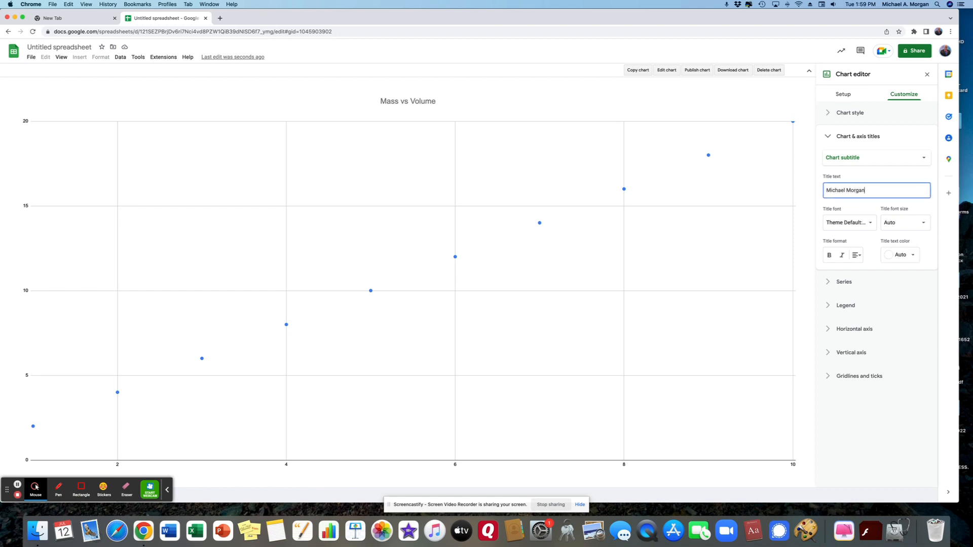
text(Period 1)
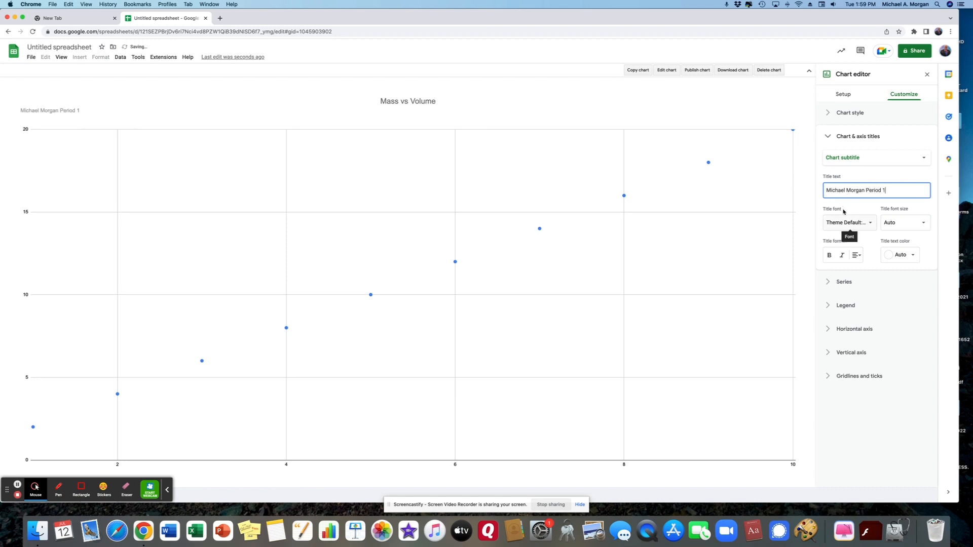
click(855, 255)
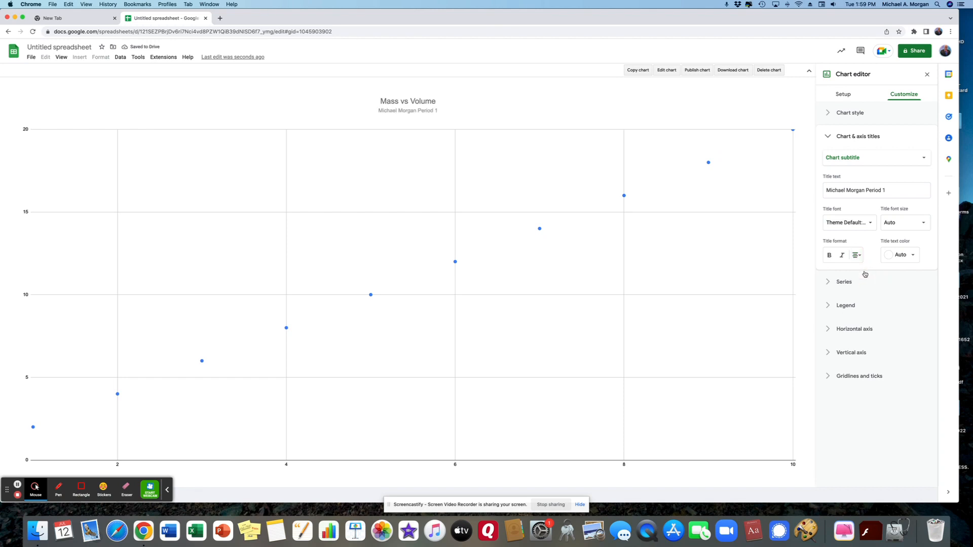
click(922, 158)
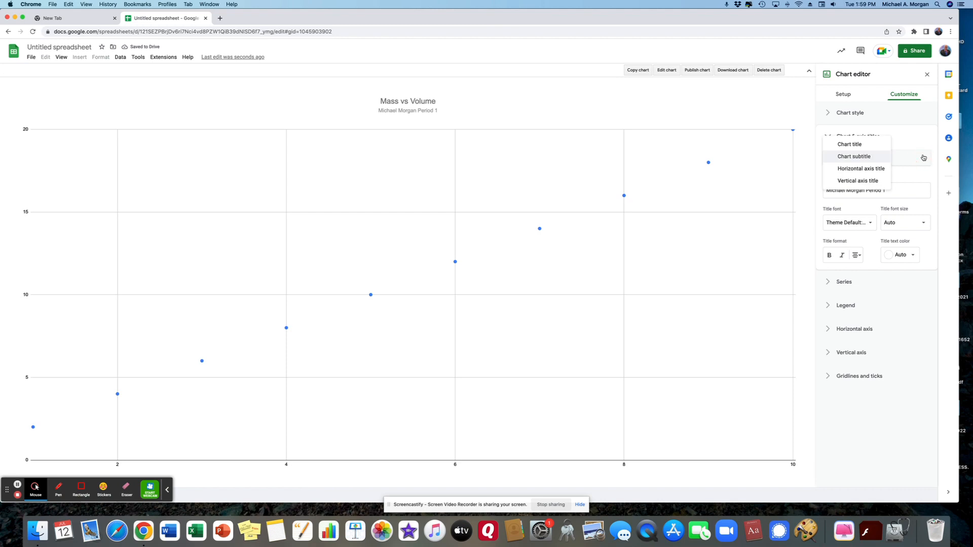
mouse_move(860, 169)
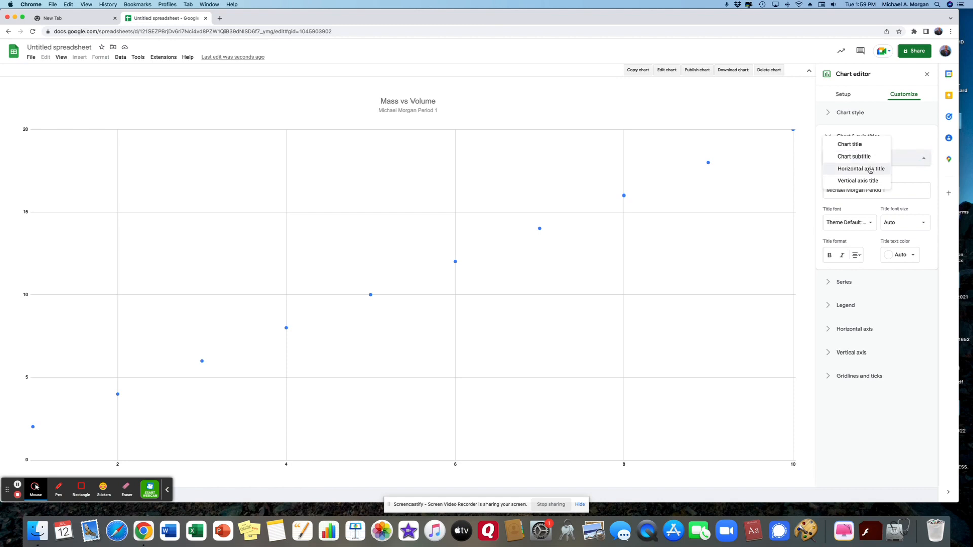
Step: Set the horizontal axis title to "Volume (mL)" and the vertical axis title to "Mass (g)"
click(860, 168)
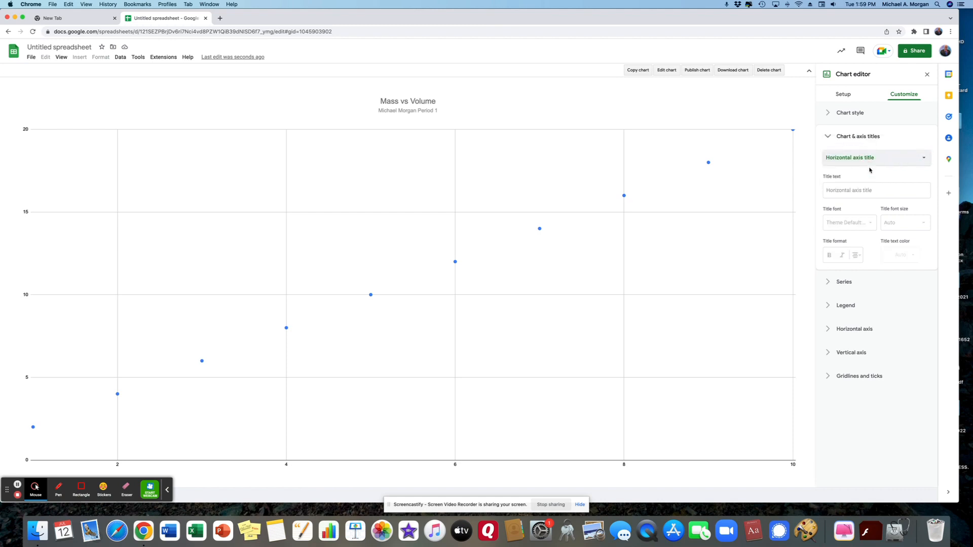
click(875, 190)
text(V)
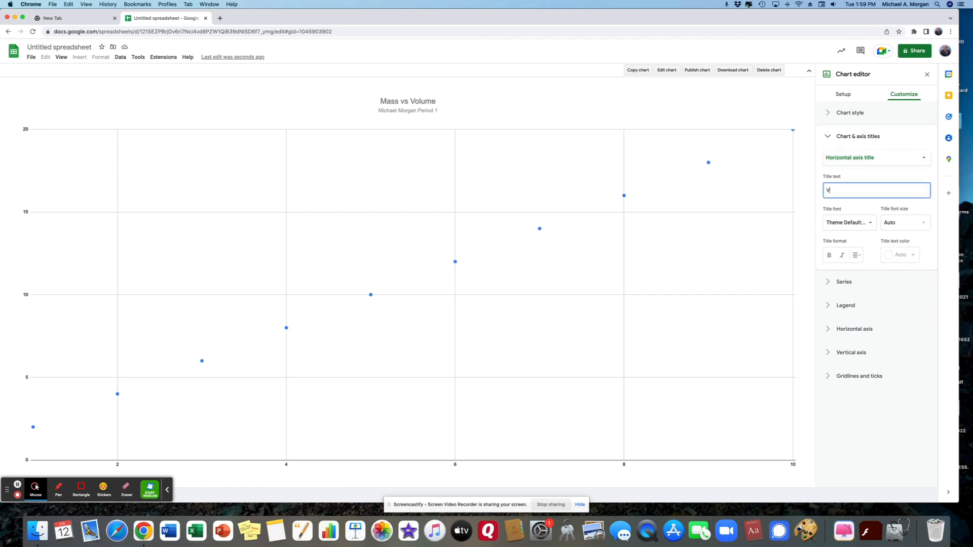
text(olume)
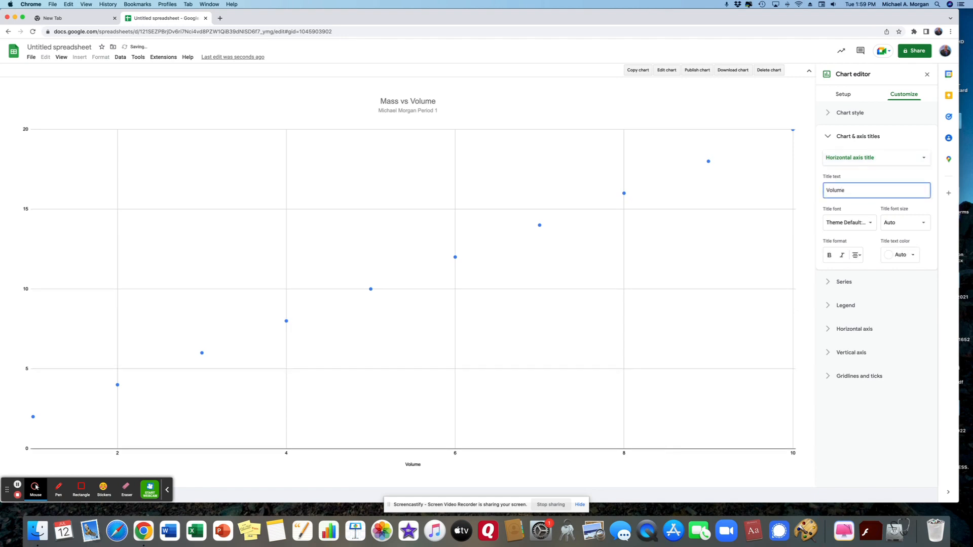
text((m)
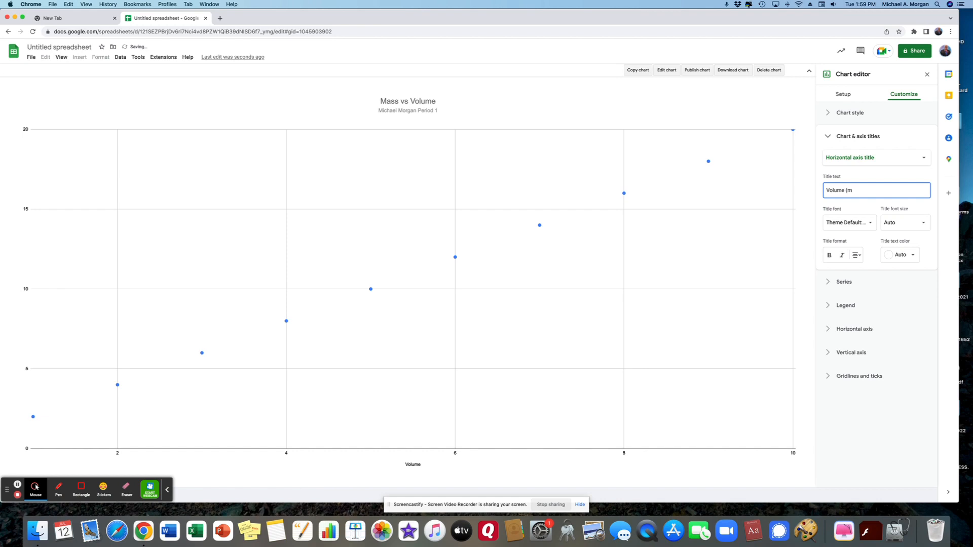
text(L))
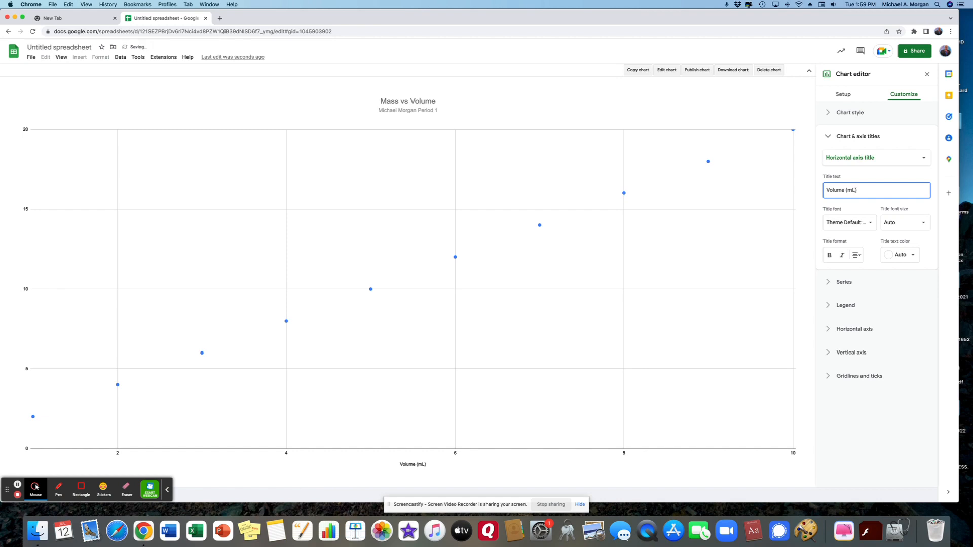
mouse_move(888, 157)
text(M)
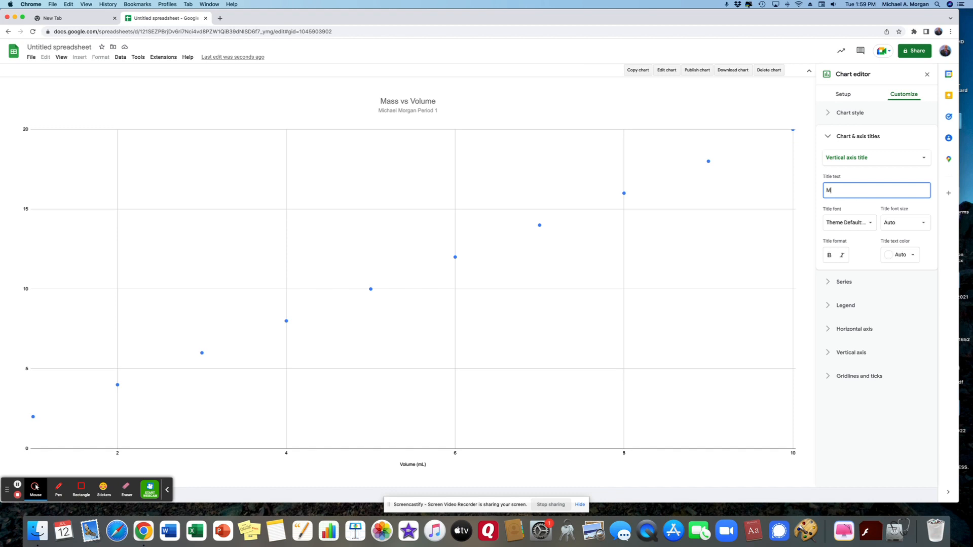
text(ass (g)
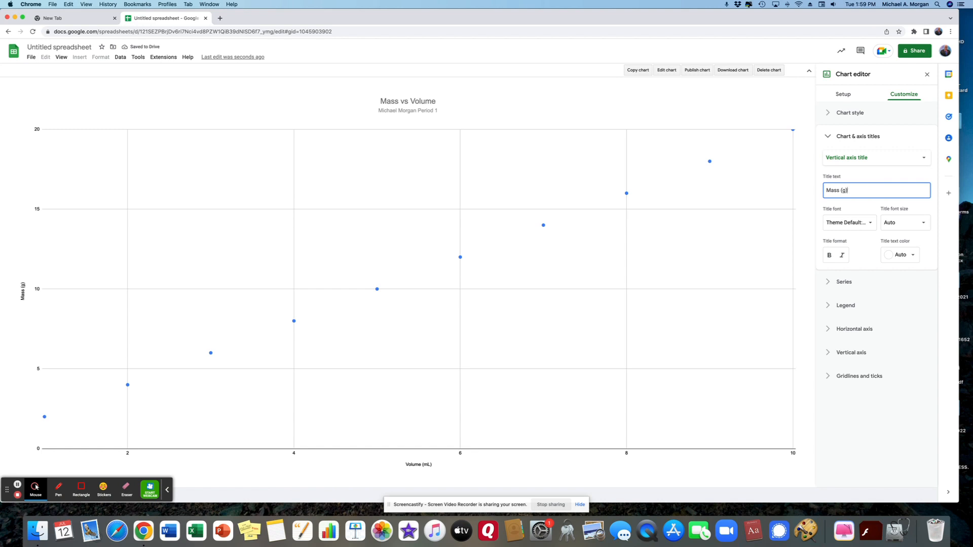
mouse_move(834, 289)
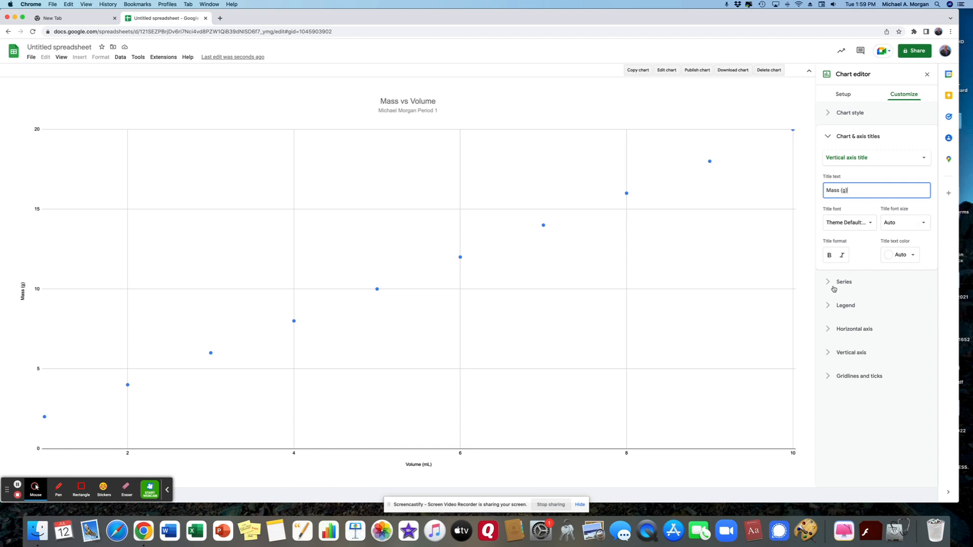
Step: Enable a linear trendline in the Series settings of the scatter chart
click(844, 282)
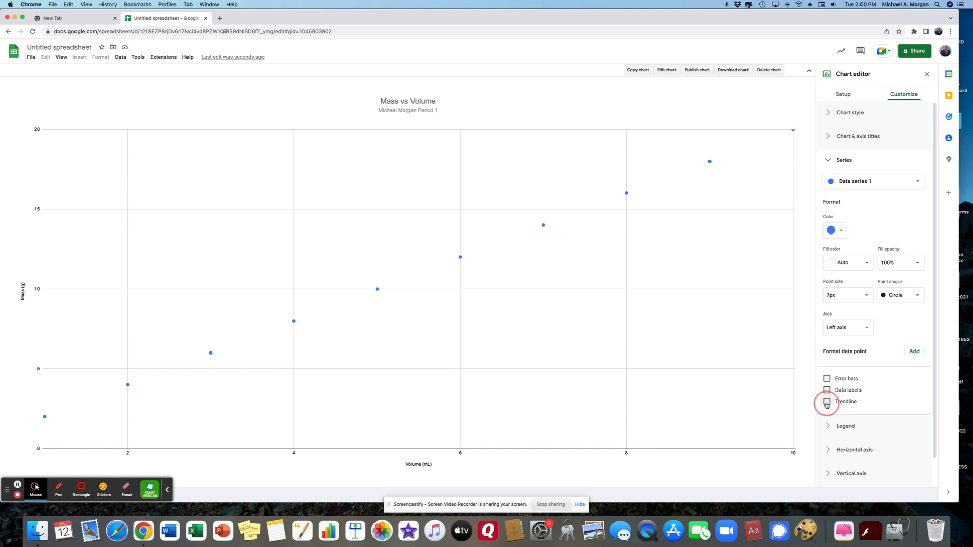
click(826, 401)
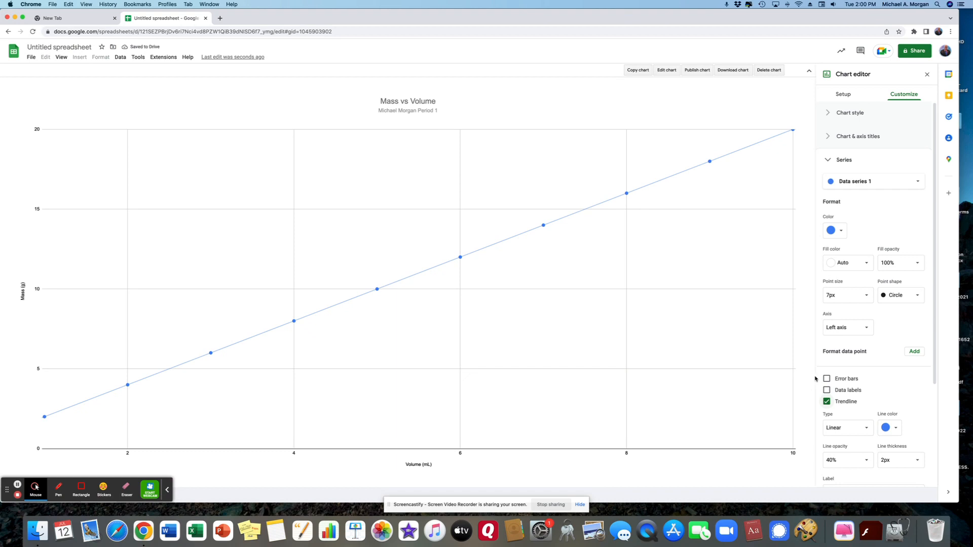
mouse_move(888, 379)
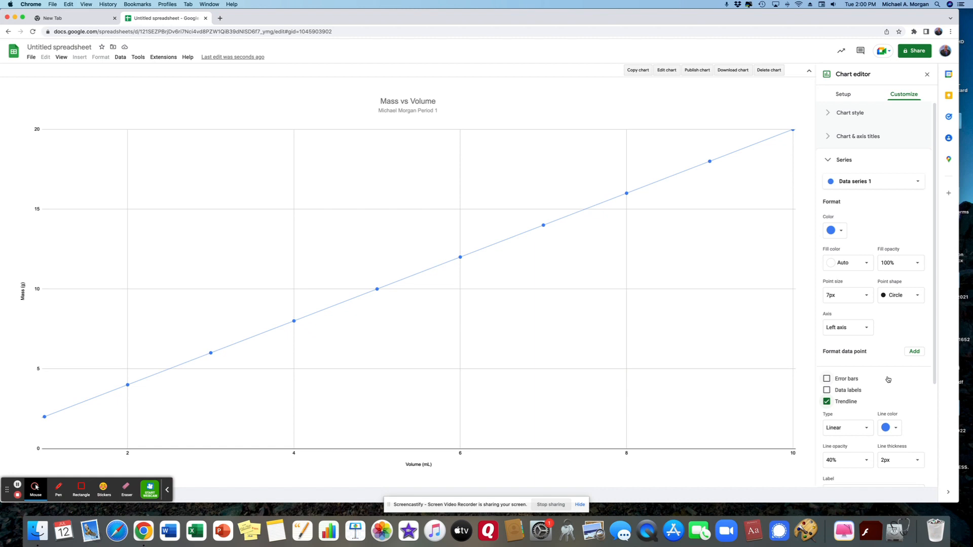
mouse_move(891, 380)
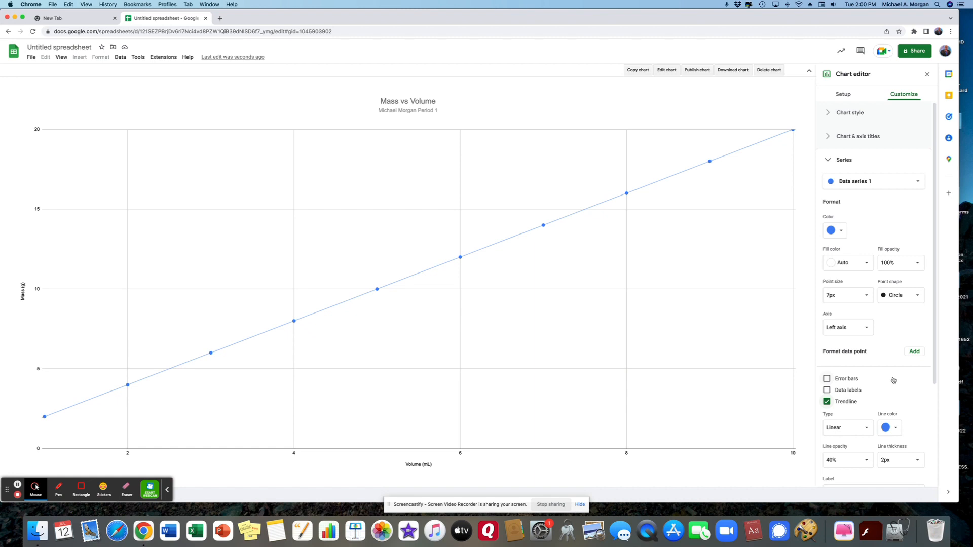
scroll(down, 3)
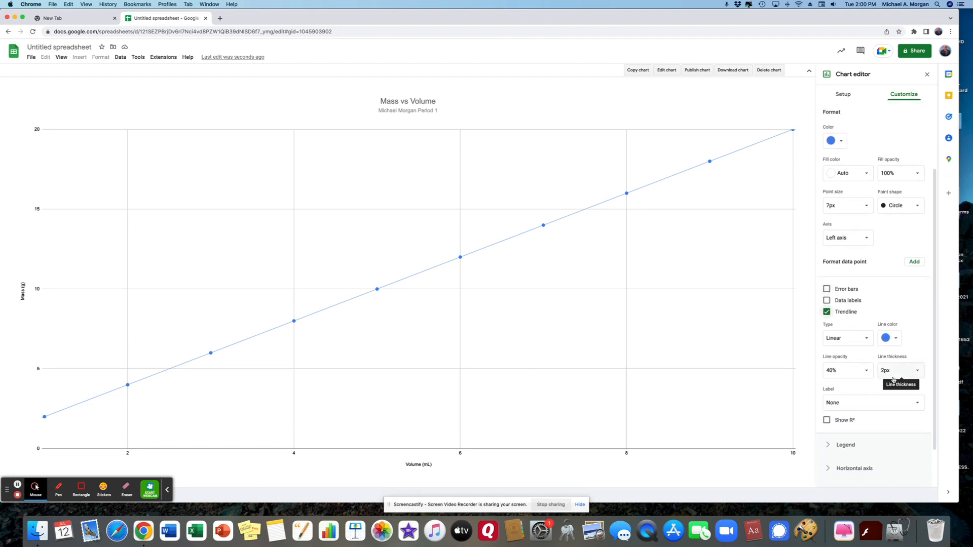
mouse_move(816, 428)
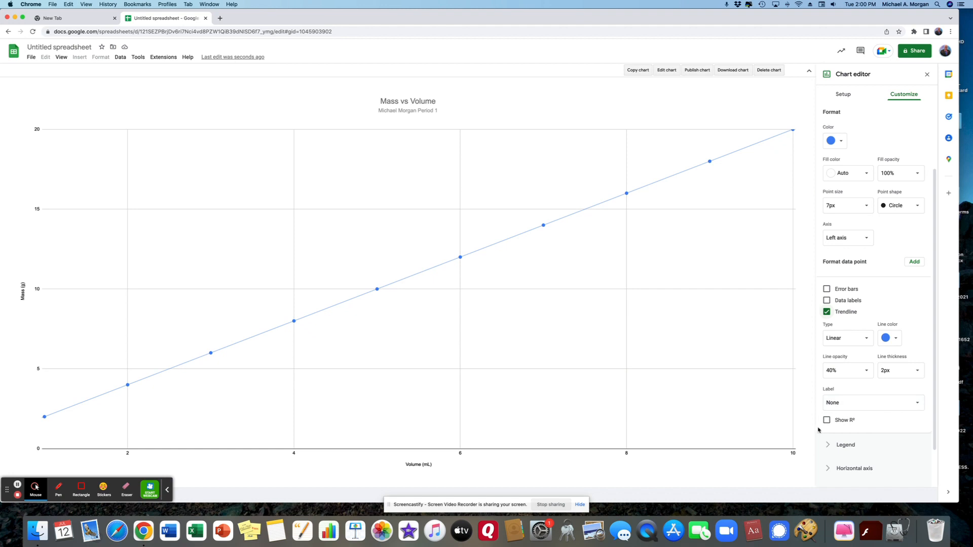
Step: Show the trendline's R² value and label it with its equation
click(825, 419)
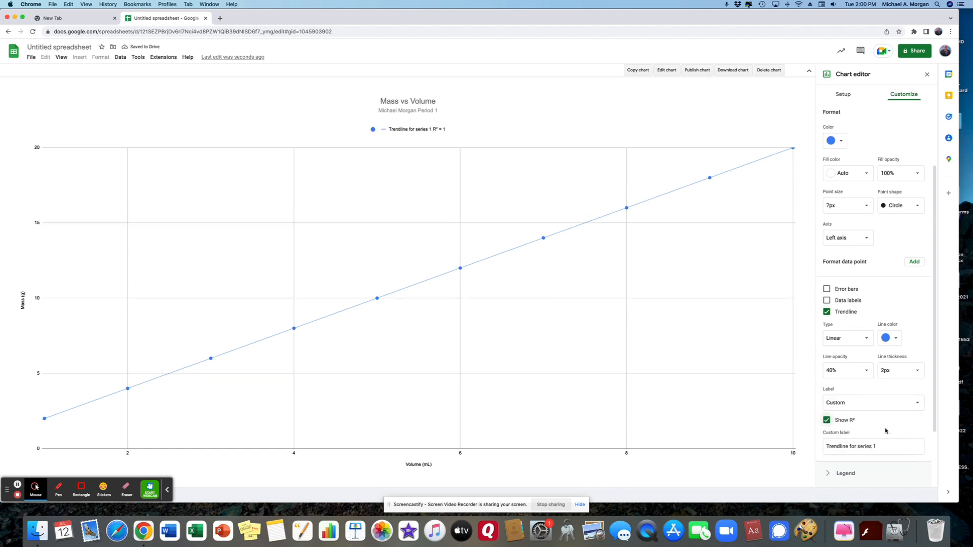
click(871, 403)
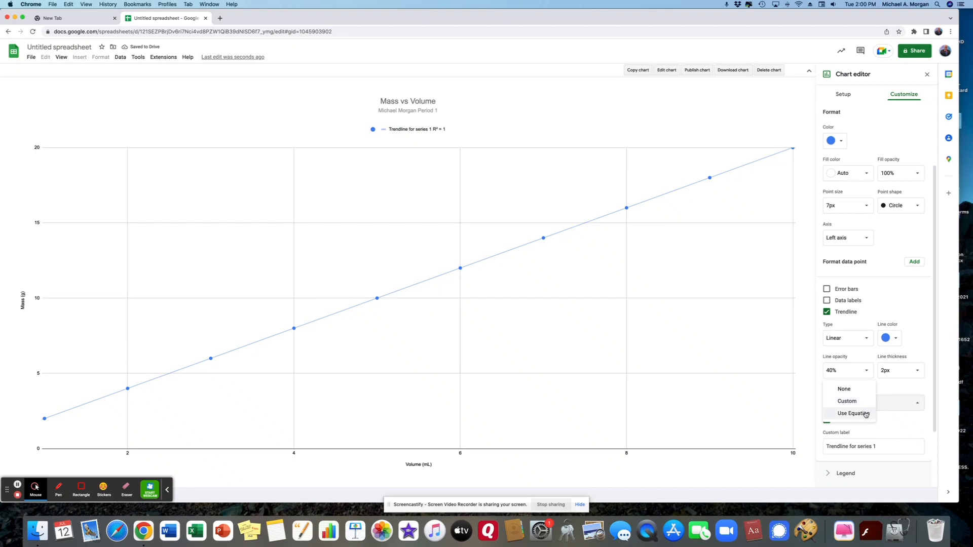
click(853, 413)
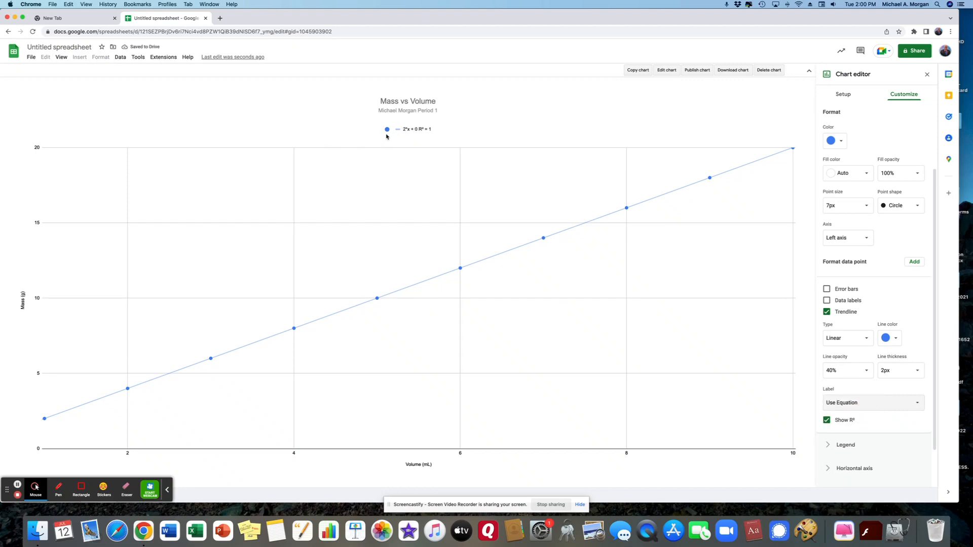
click(386, 128)
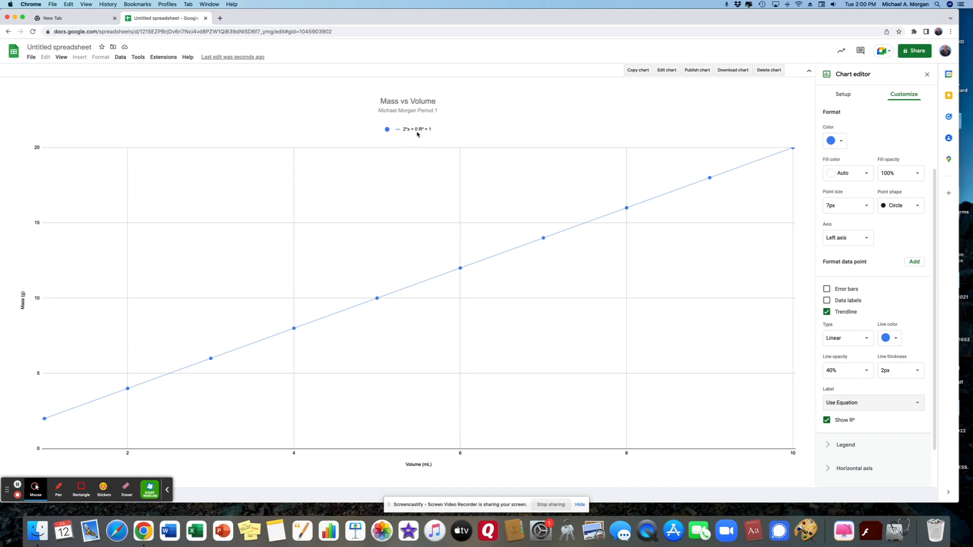
mouse_move(430, 142)
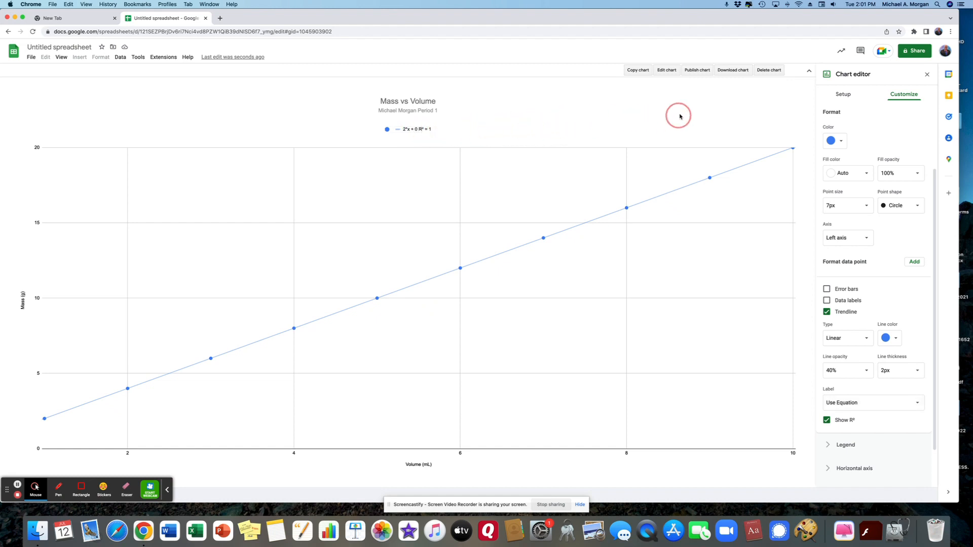
mouse_move(386, 129)
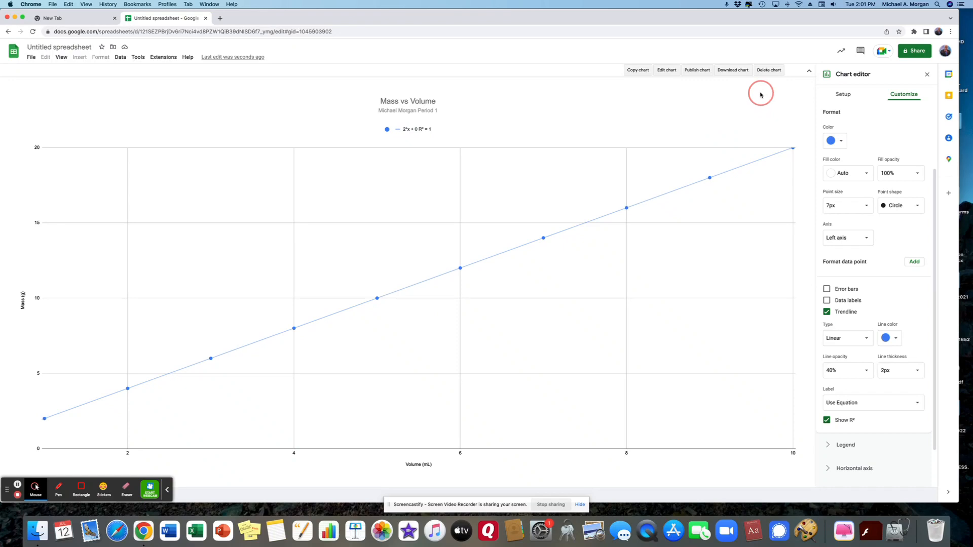
mouse_move(841, 192)
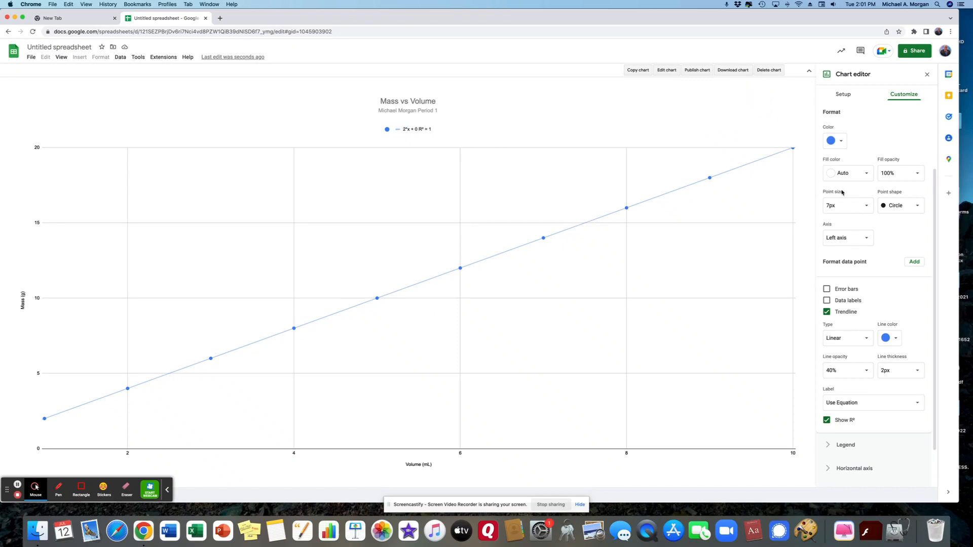
mouse_move(831, 402)
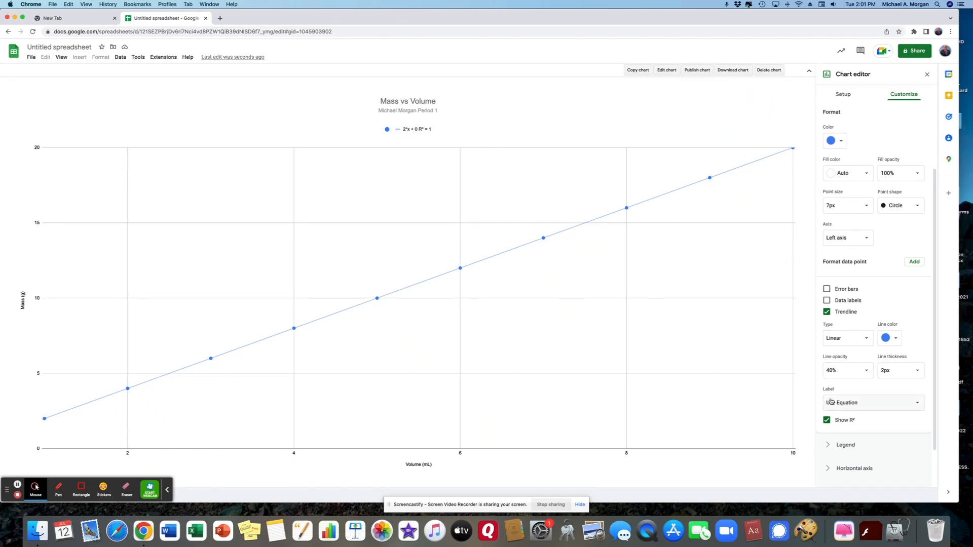
Step: Expand the Legend section of the chart's Customize settings
click(845, 443)
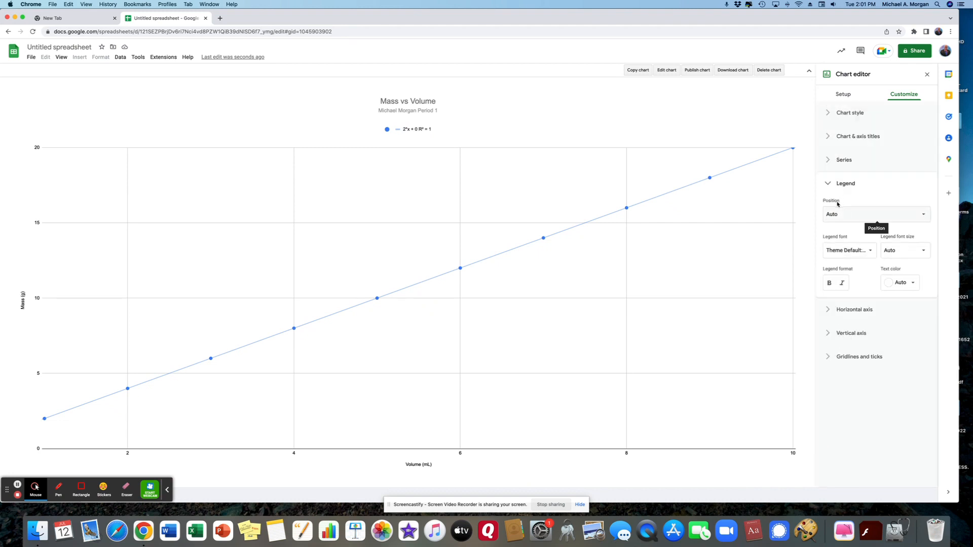
mouse_move(828, 282)
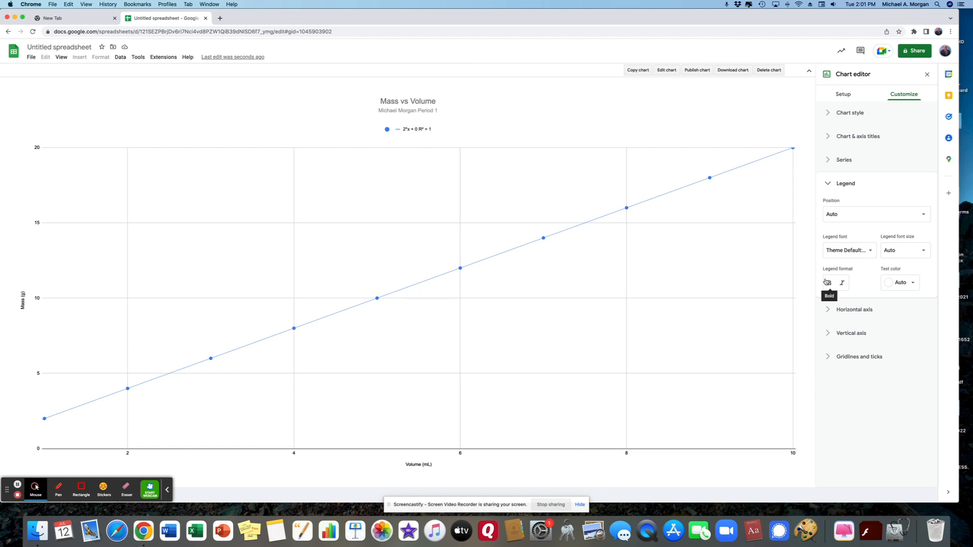
Step: Set the horizontal Volume axis minimum to 1 and maximum to 10
click(854, 207)
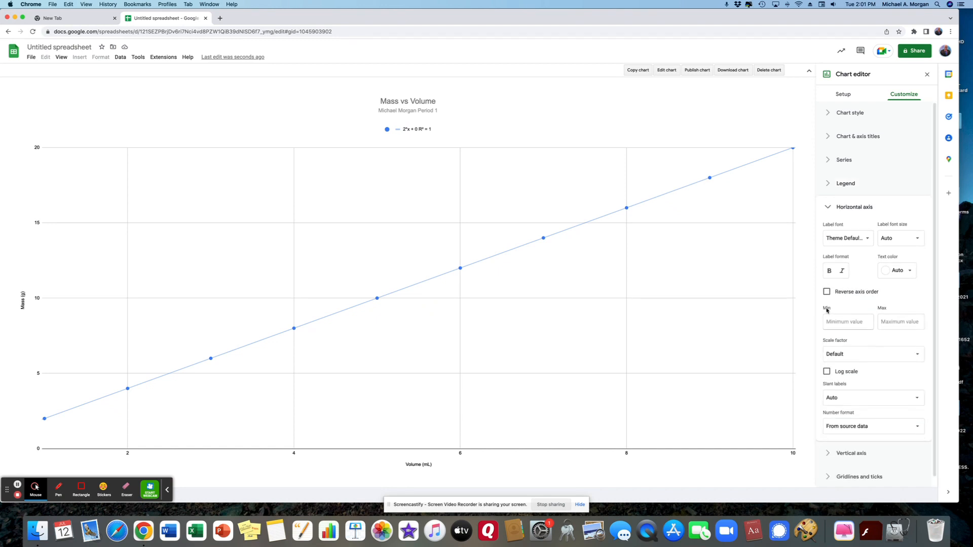
mouse_move(742, 349)
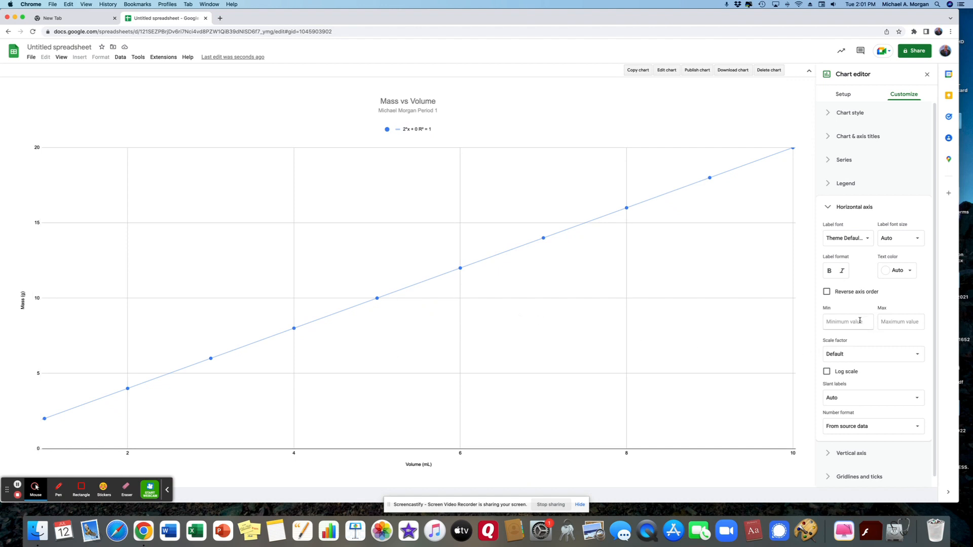
text(1.0)
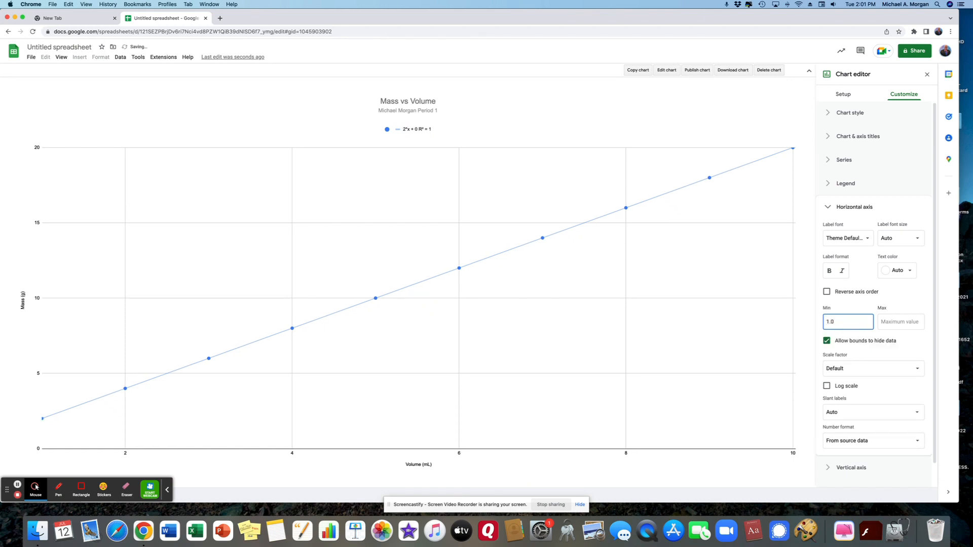
click(900, 321)
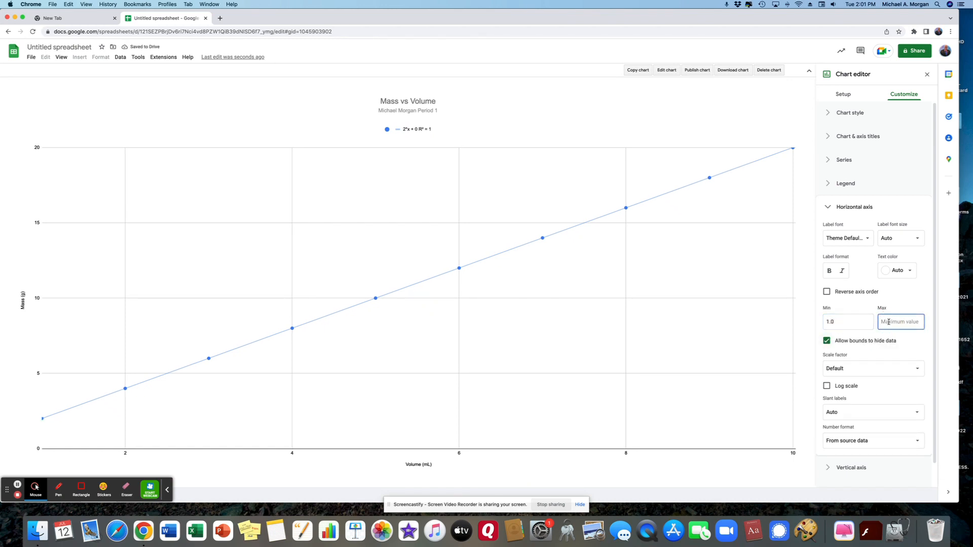
text(10.0)
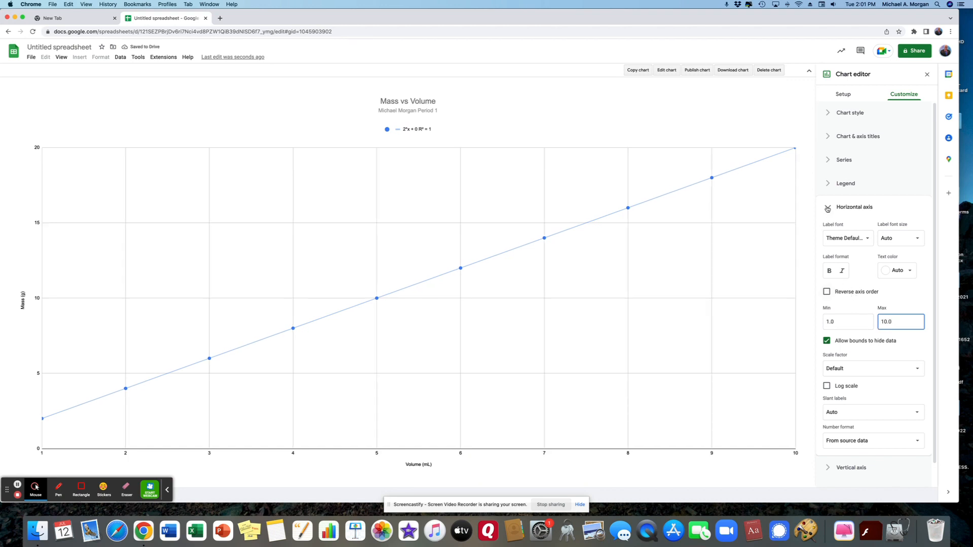
click(853, 207)
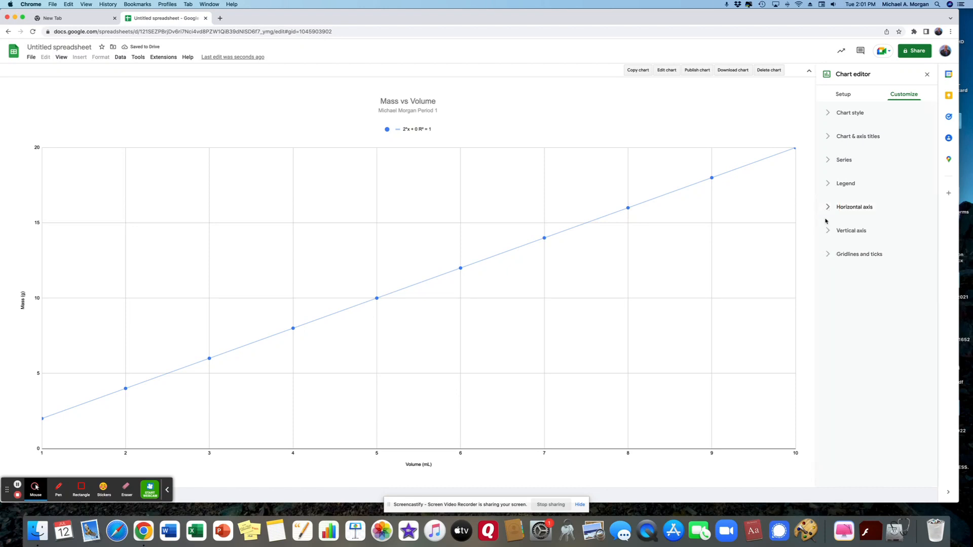
Step: Review the vertical Mass axis options, leaving it running 2 to 20
click(851, 230)
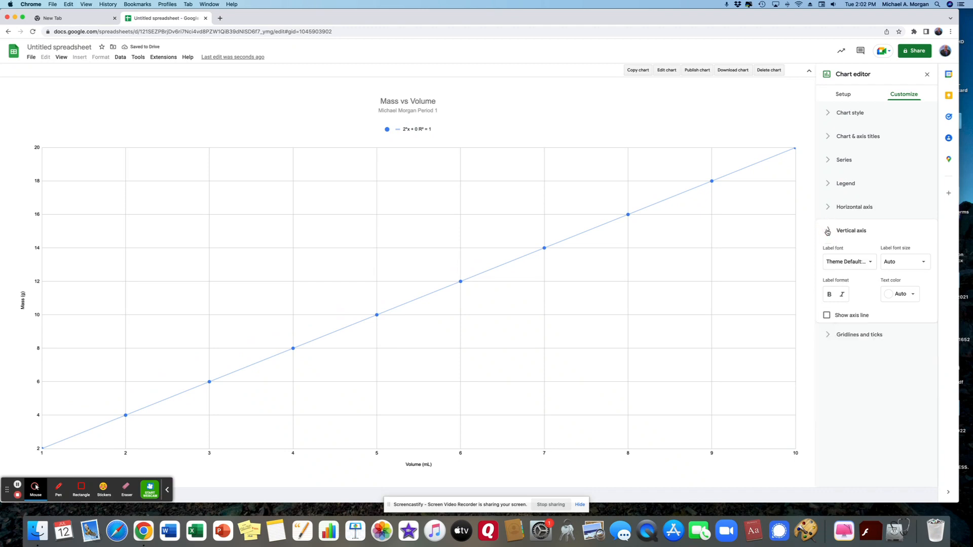
click(852, 230)
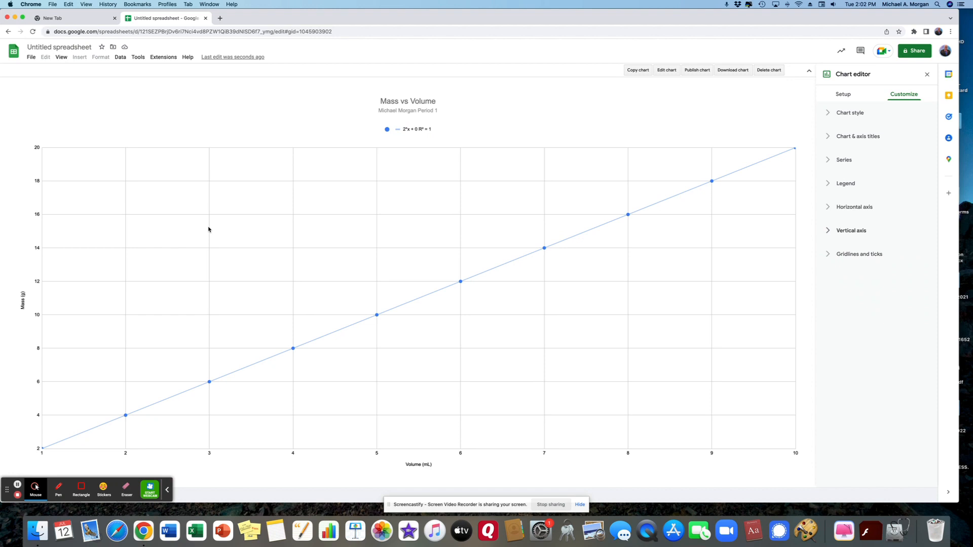
mouse_move(419, 129)
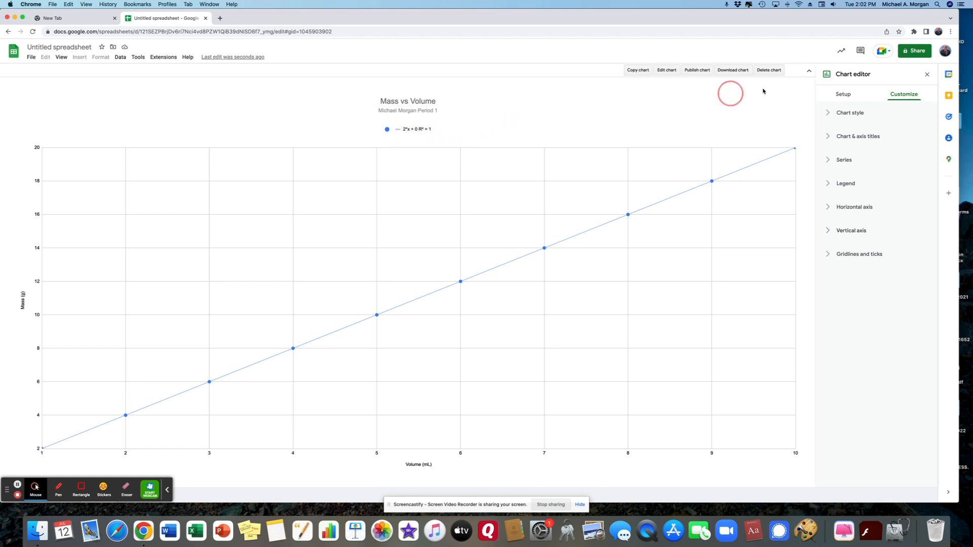
Step: Select the chart's equation legend to reach its Legend formatting options
click(858, 136)
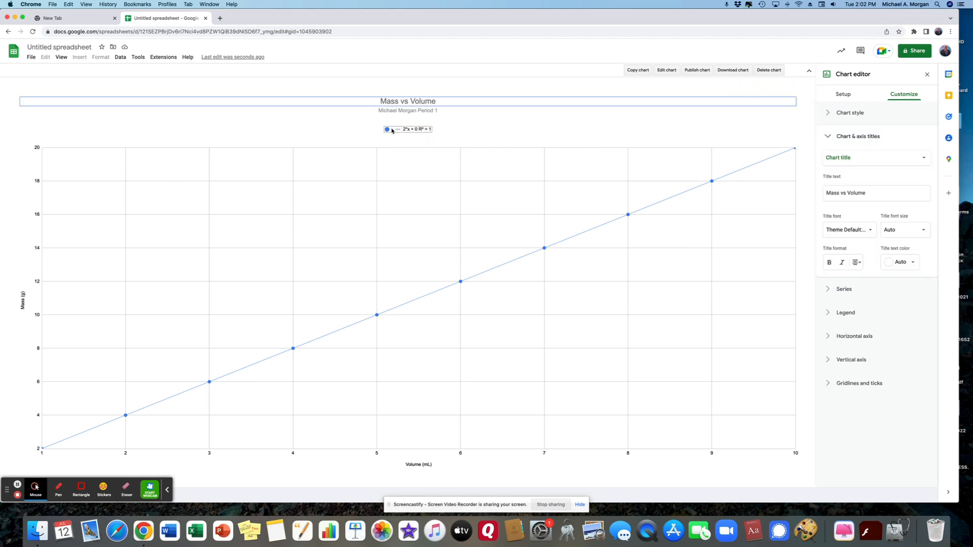
click(845, 312)
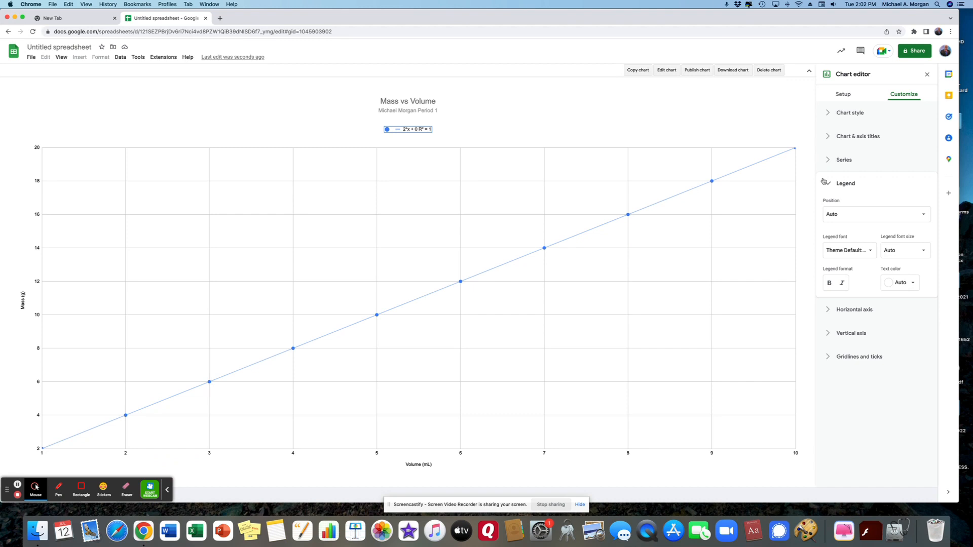
mouse_move(517, 413)
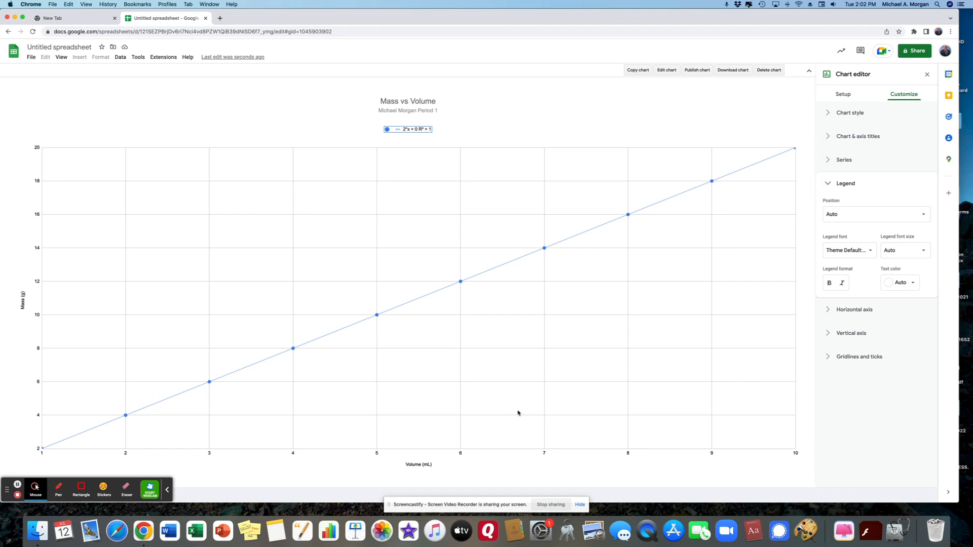